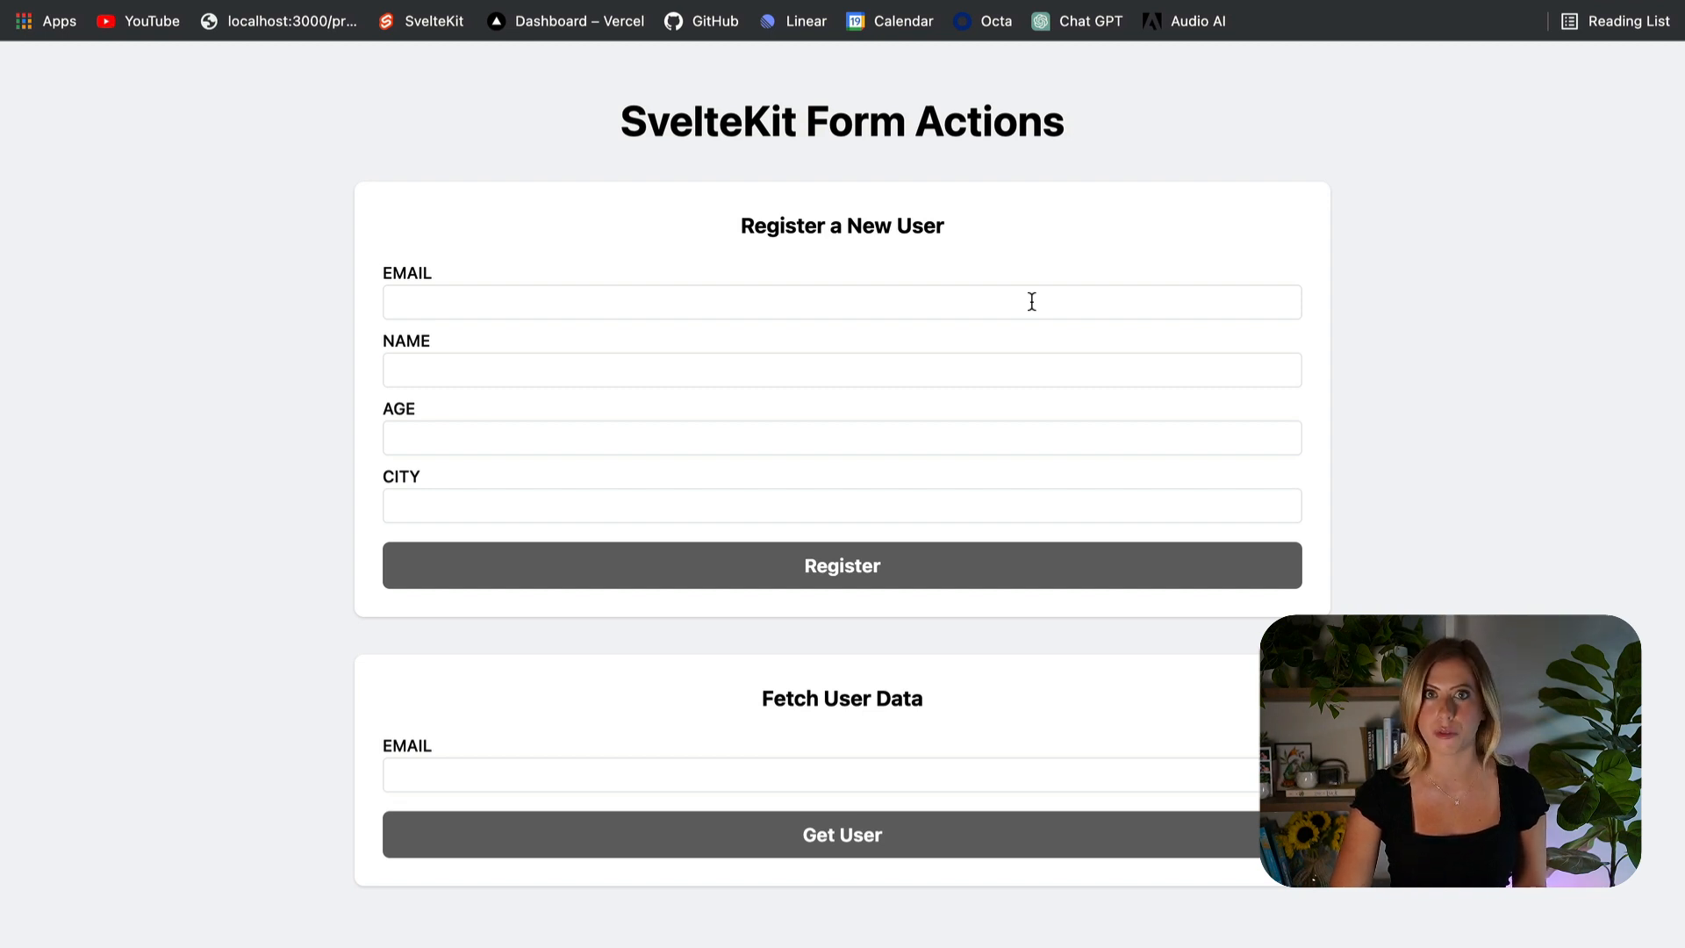
# - Register the autofilled user with age 27 via the Register form
pyautogui.click(841, 302)
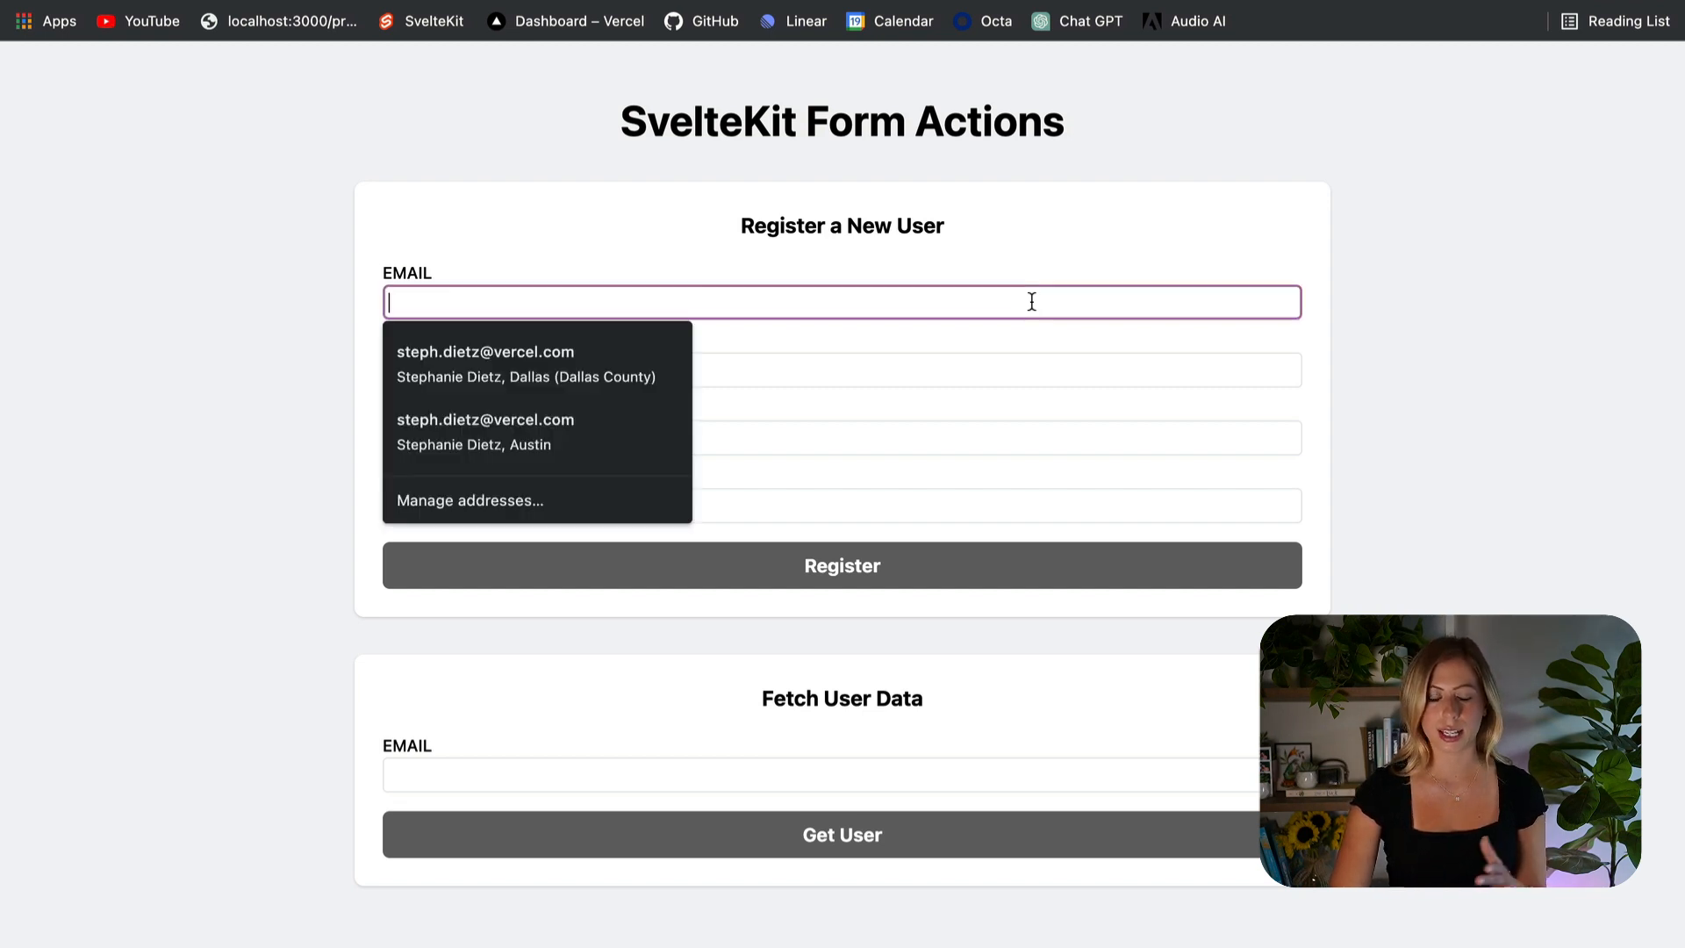
pyautogui.click(527, 363)
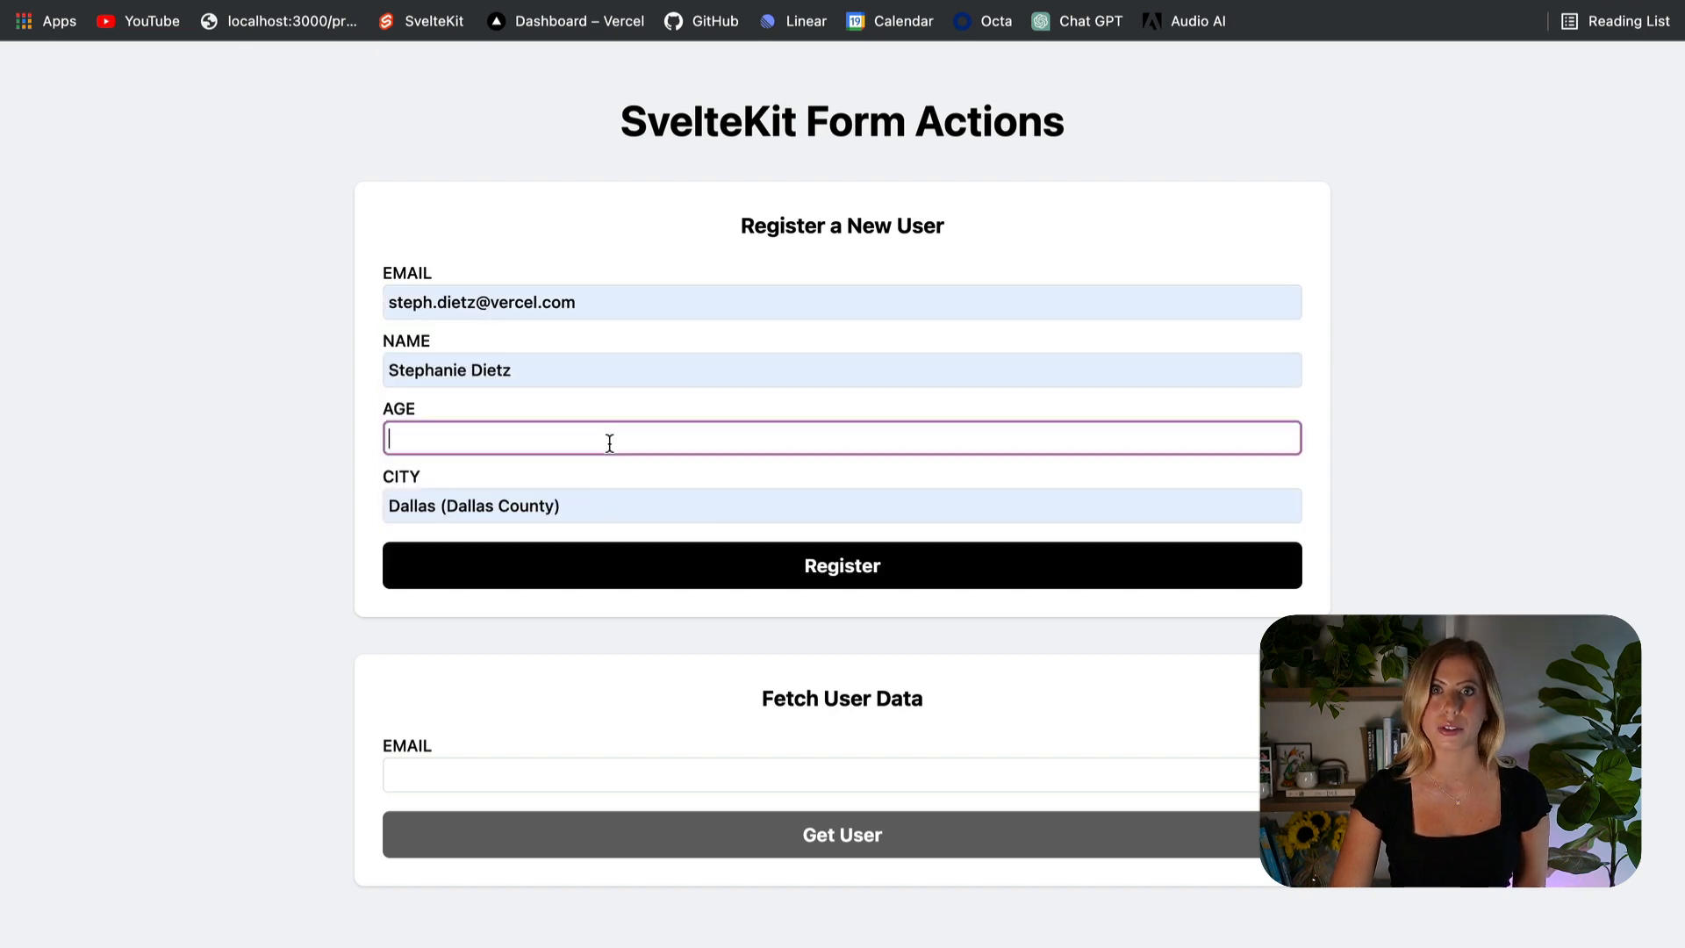
pyautogui.write('27')
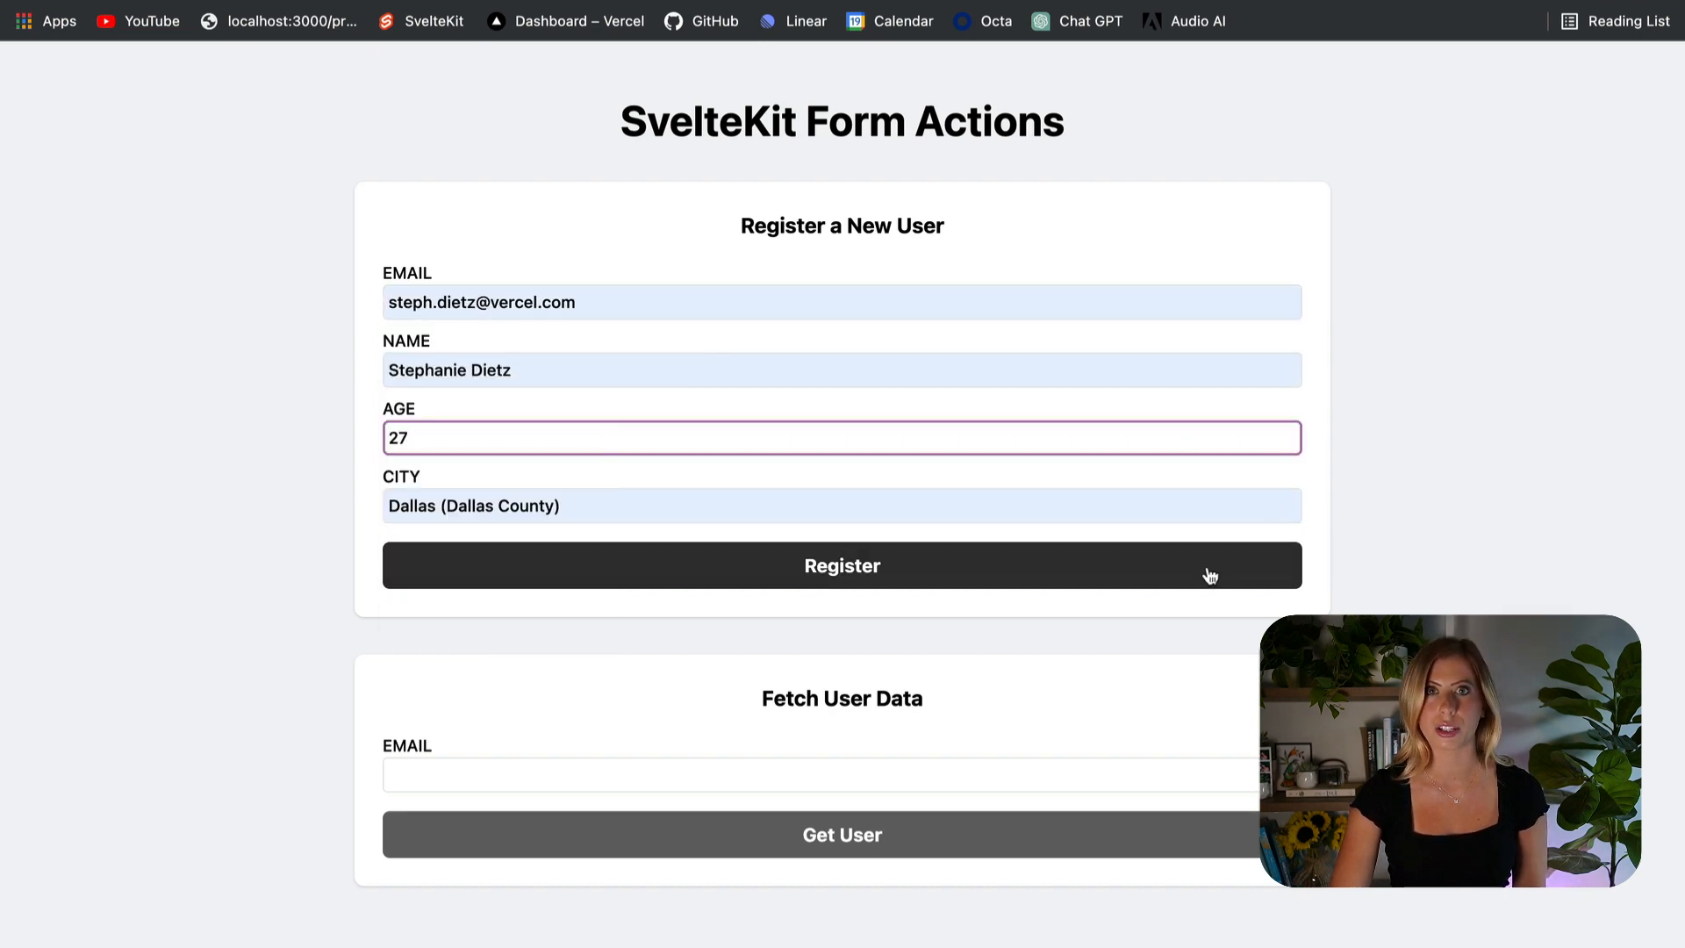
pyautogui.click(841, 565)
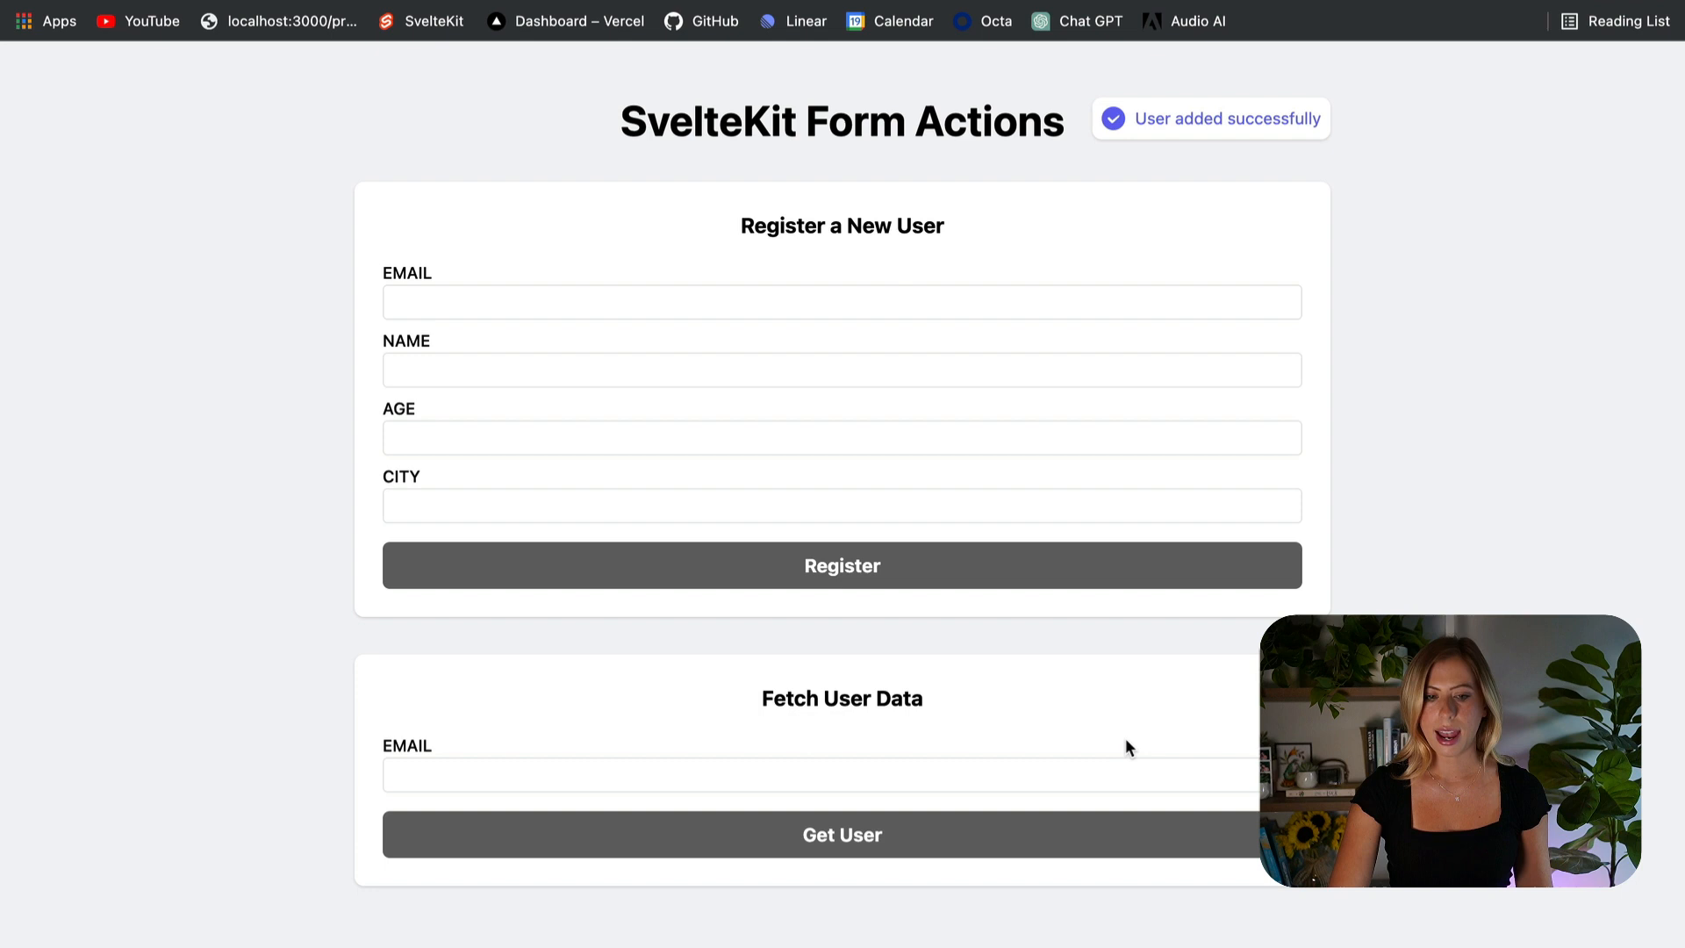
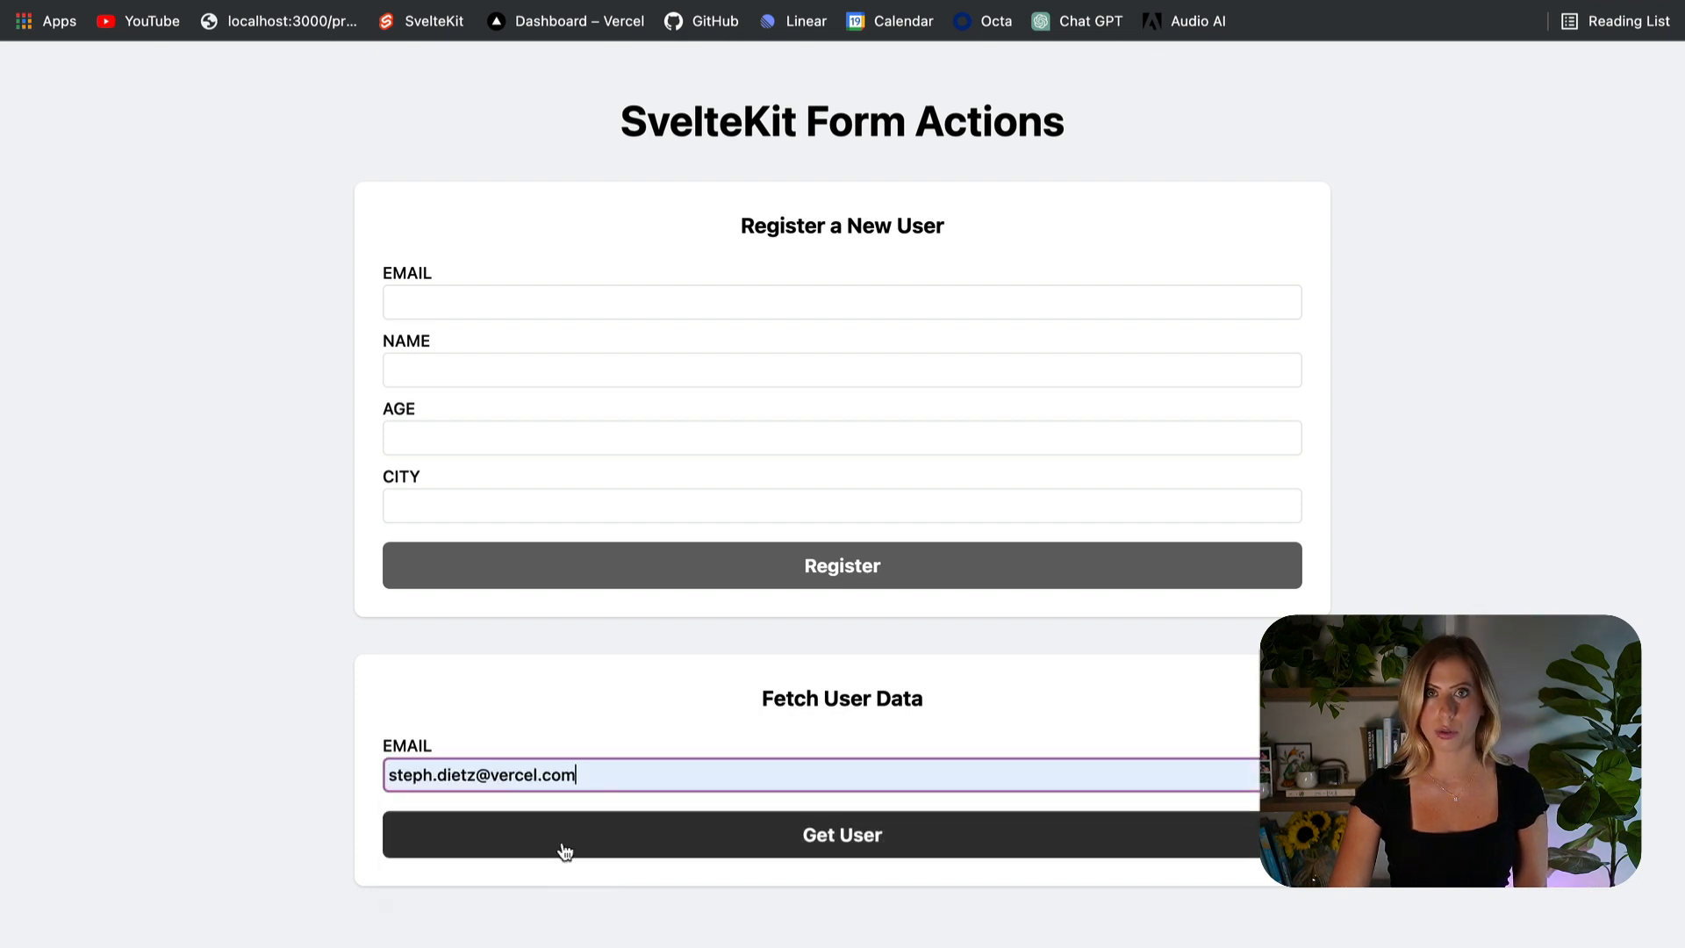
pyautogui.click(841, 833)
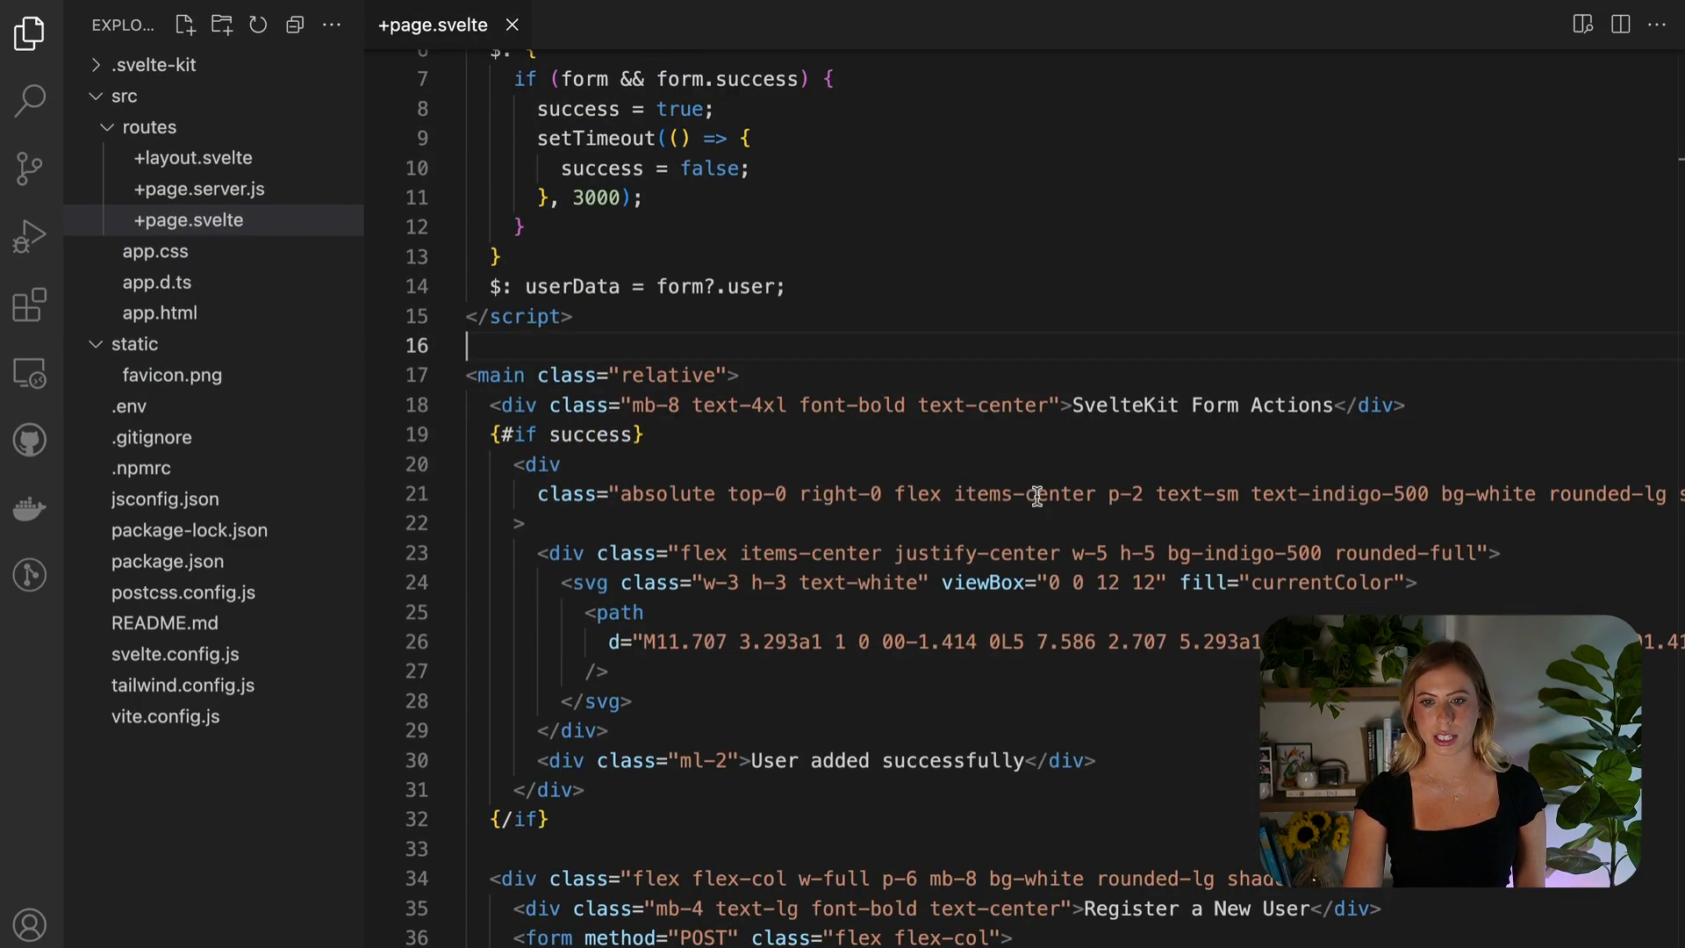
pyautogui.scroll(-3)
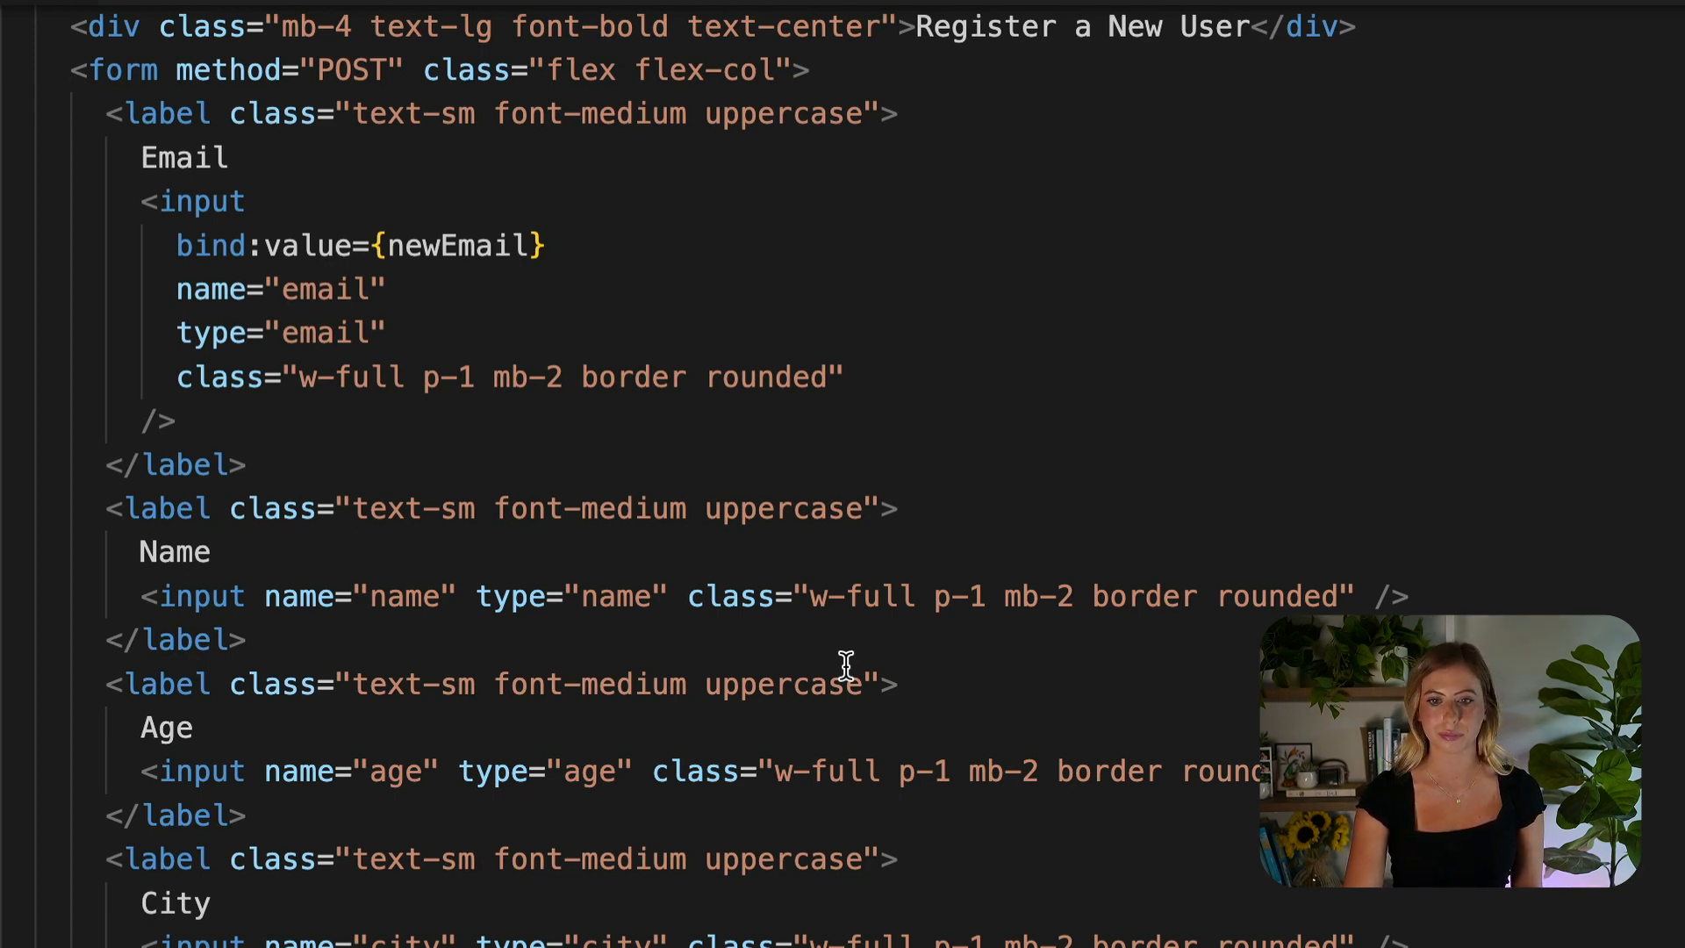
pyautogui.scroll(-3)
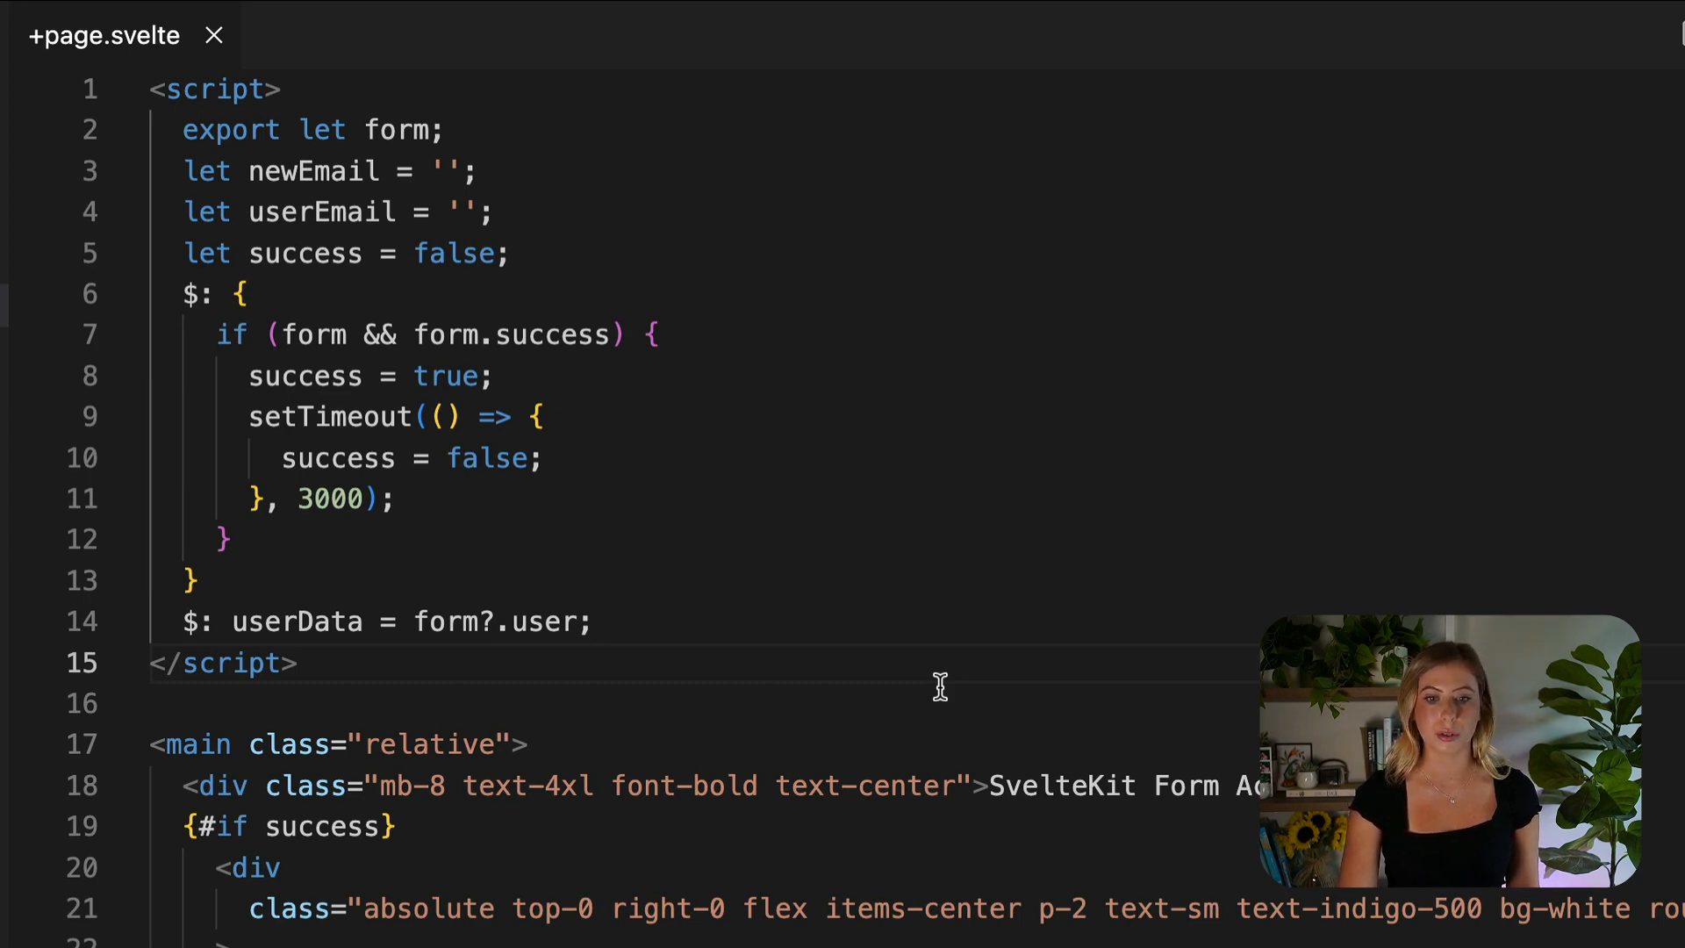
# - Scroll through the +page.svelte script to finish reviewing it
pyautogui.scroll(-3)
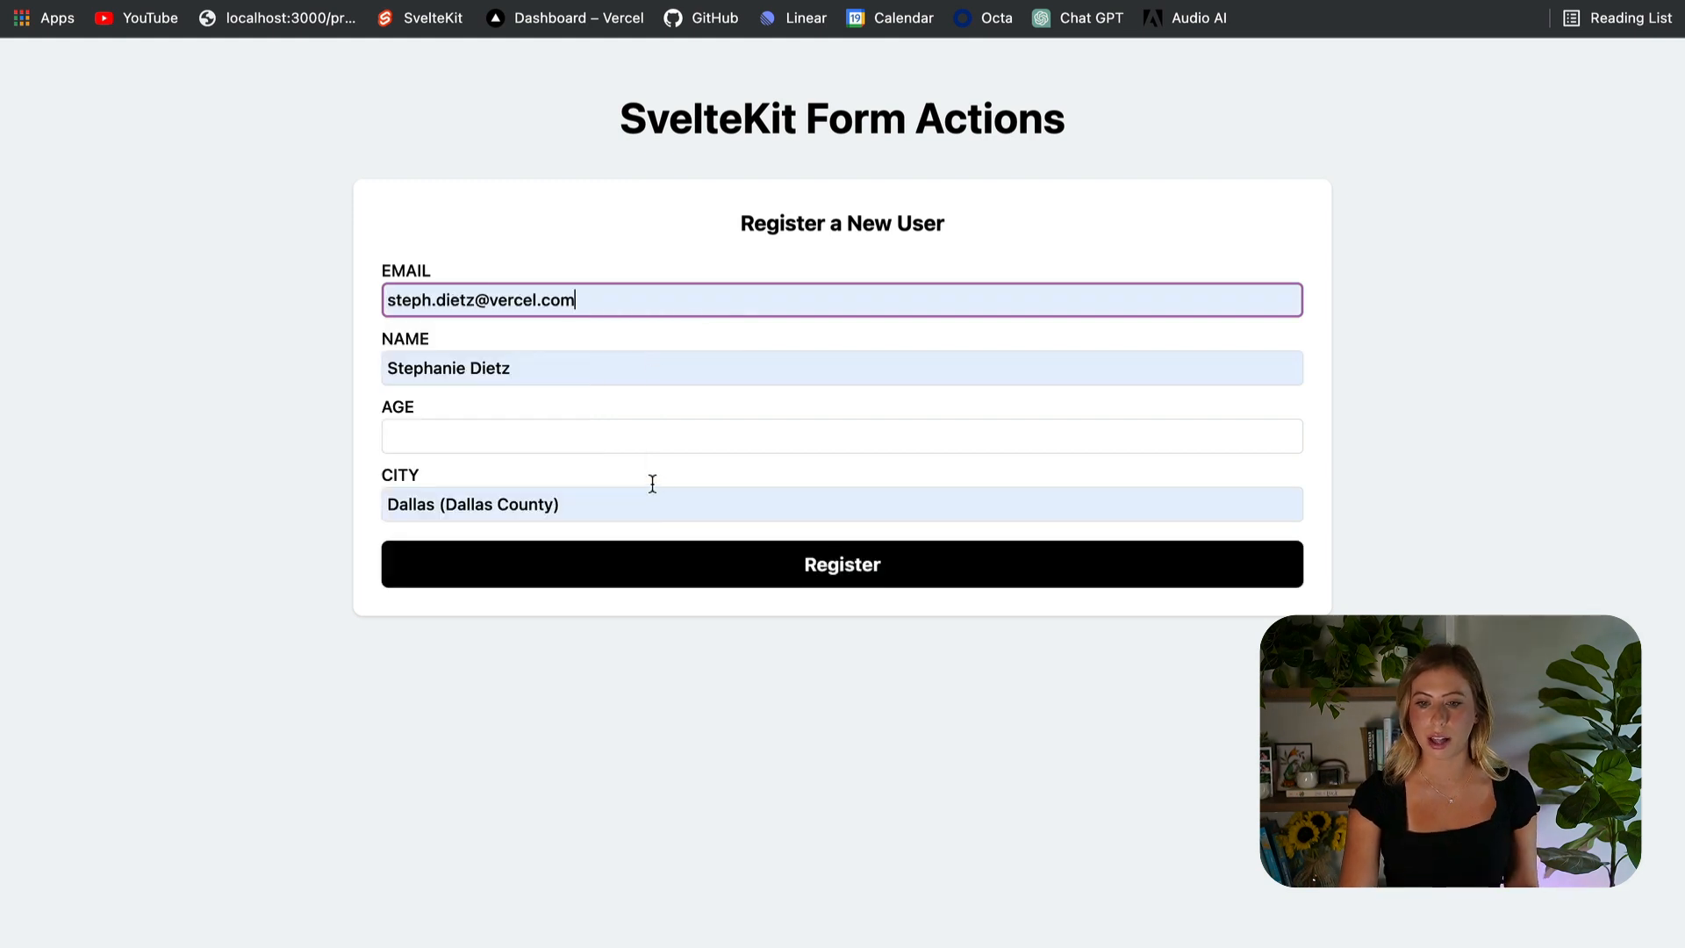
# - Submit the prefilled Register form with age 27 to get the user-added message
pyautogui.write('27')
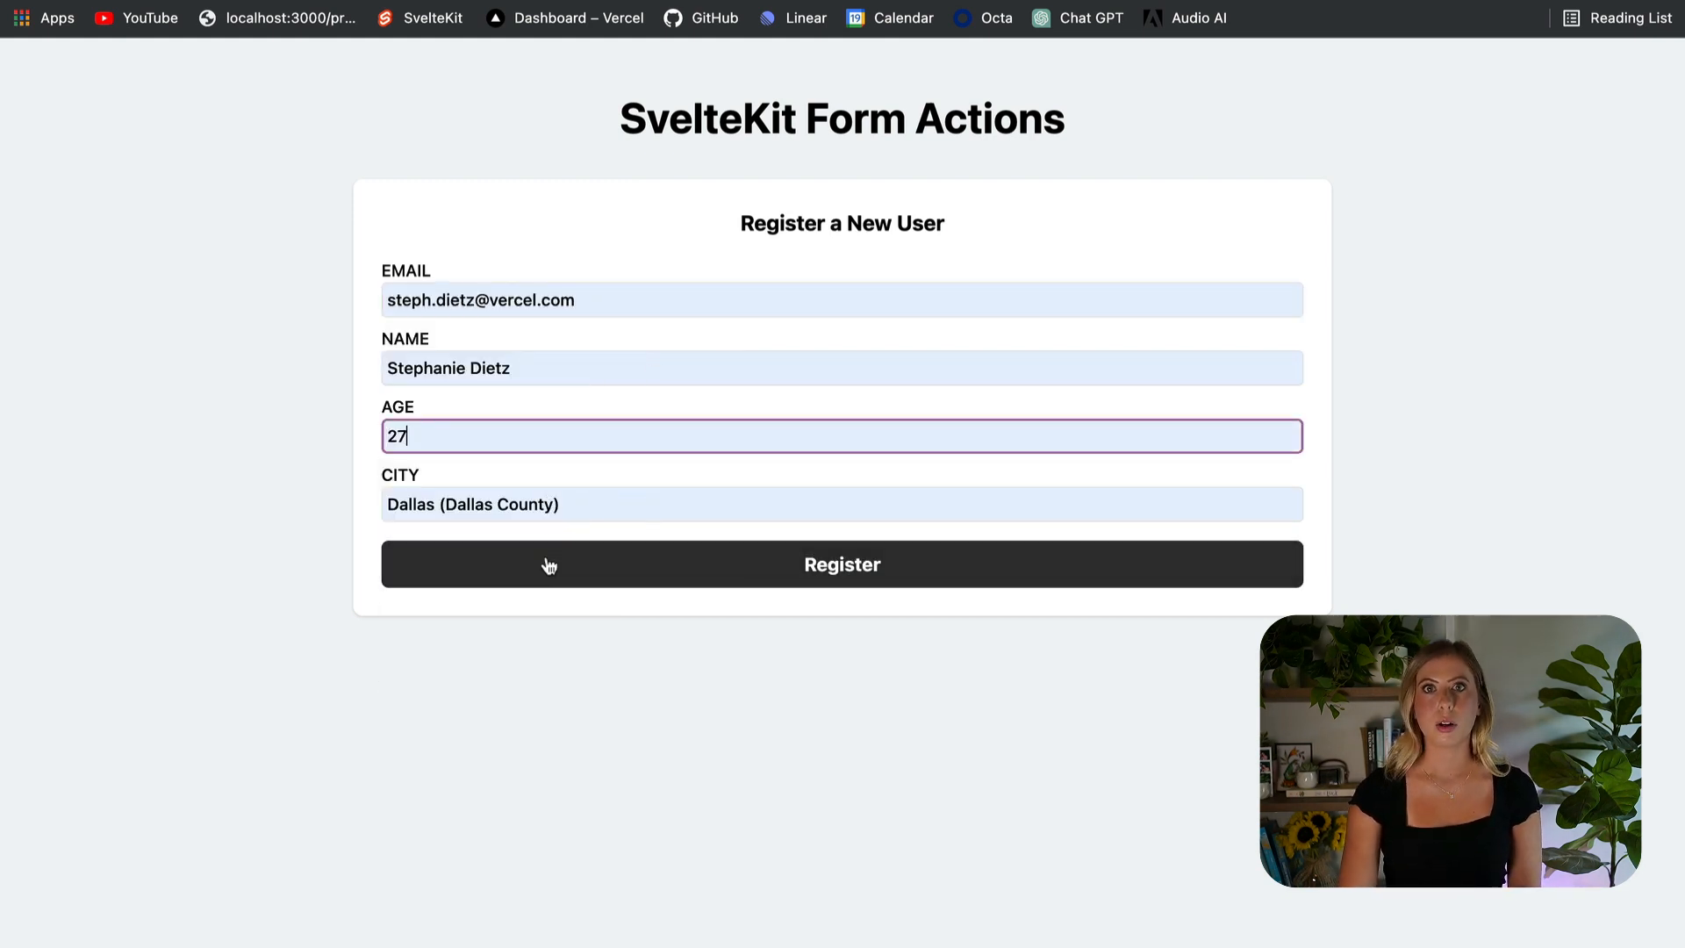
pyautogui.click(841, 564)
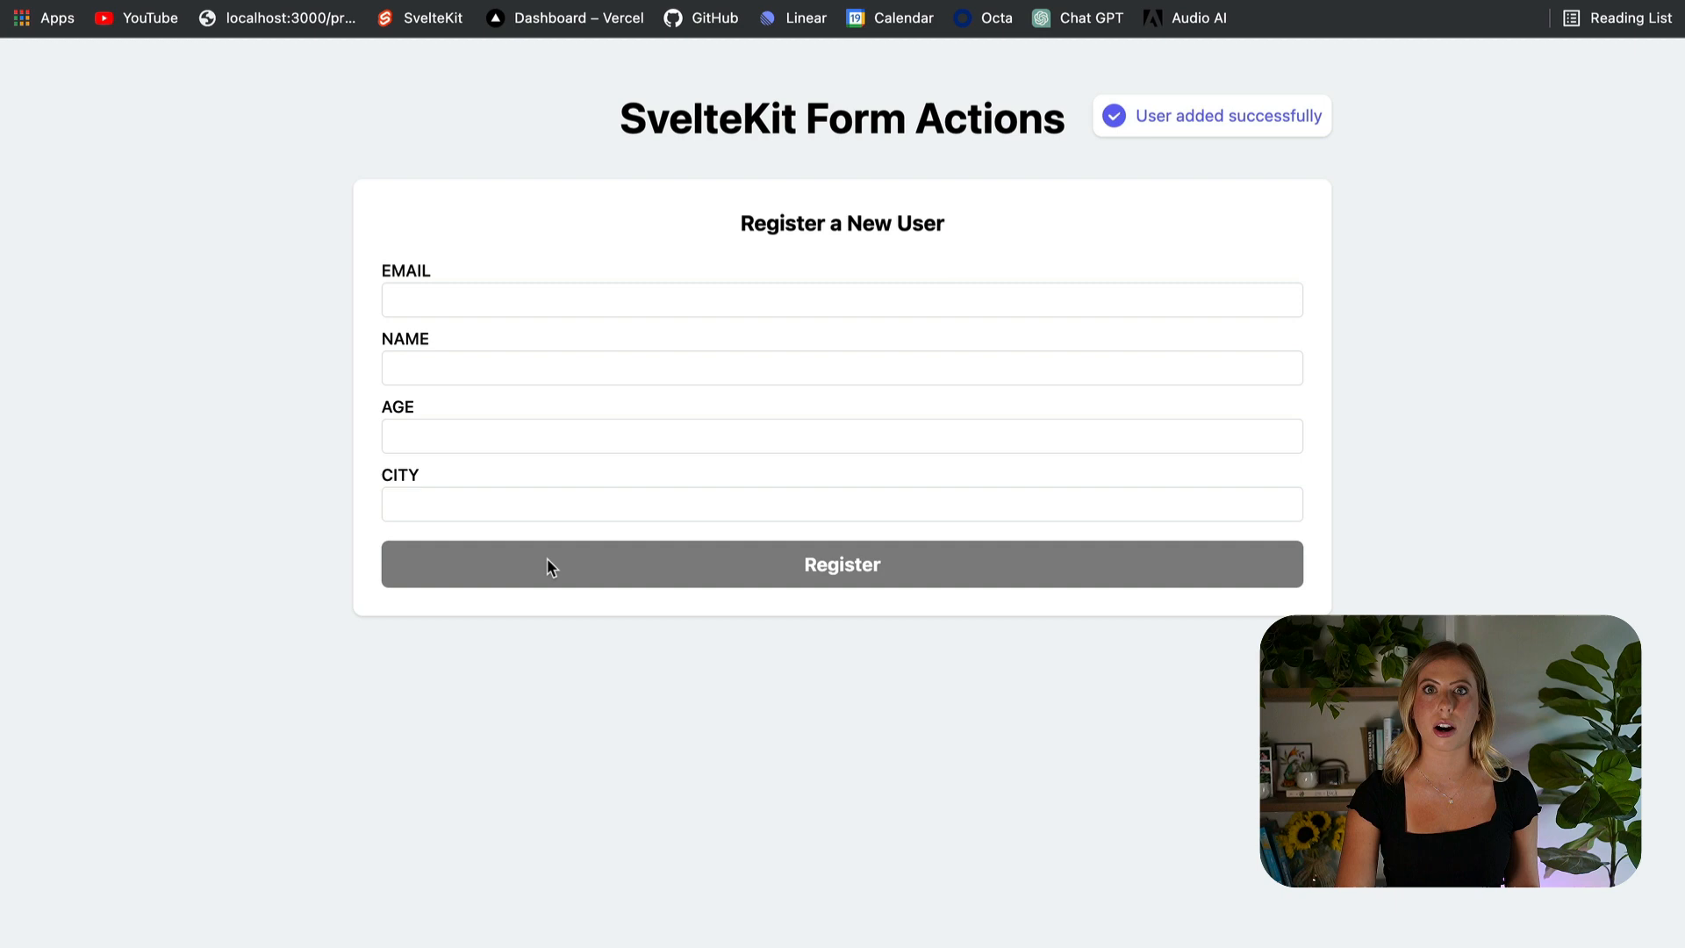
pyautogui.moveTo(595, 700)
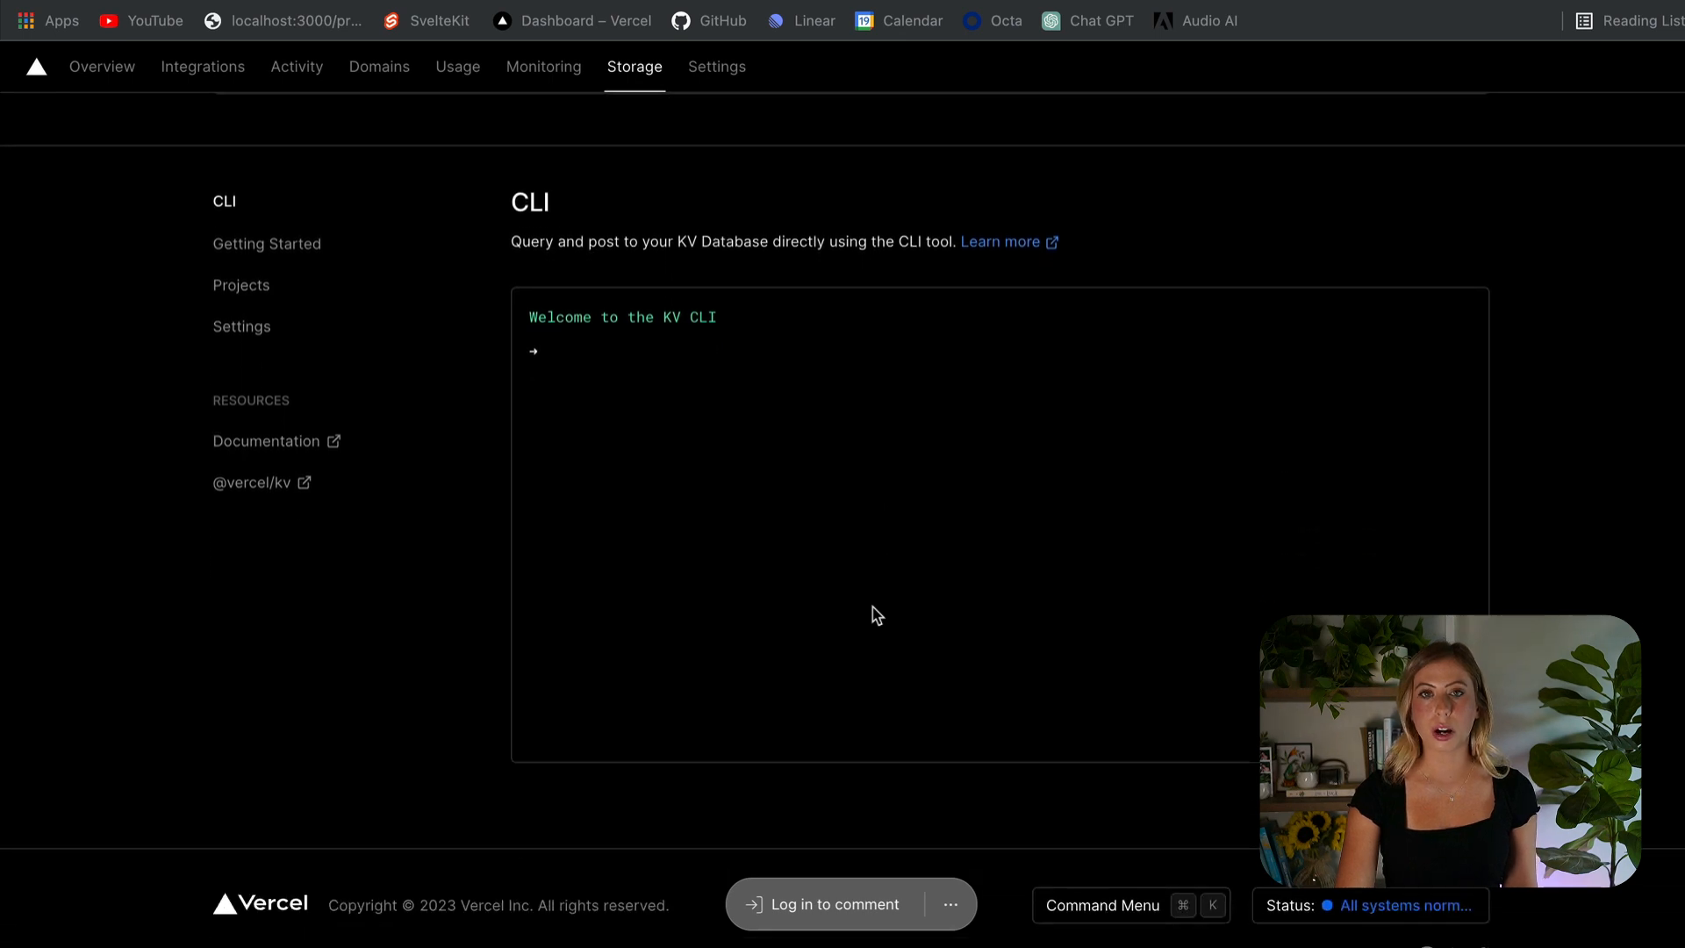
pyautogui.write('GET')
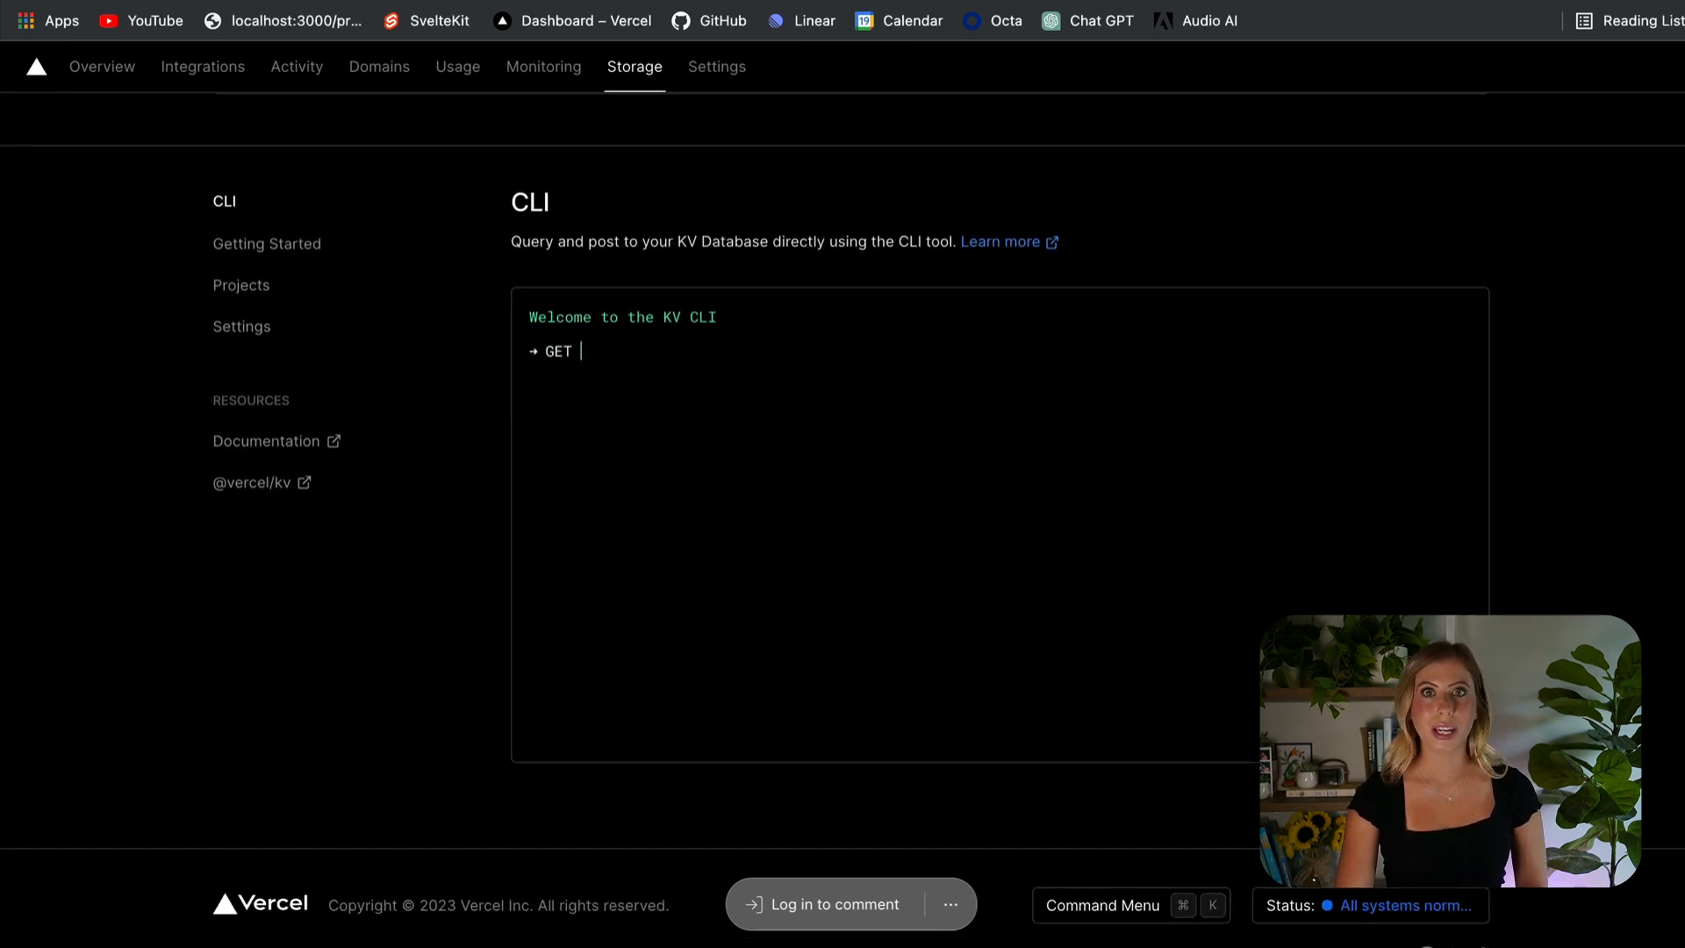
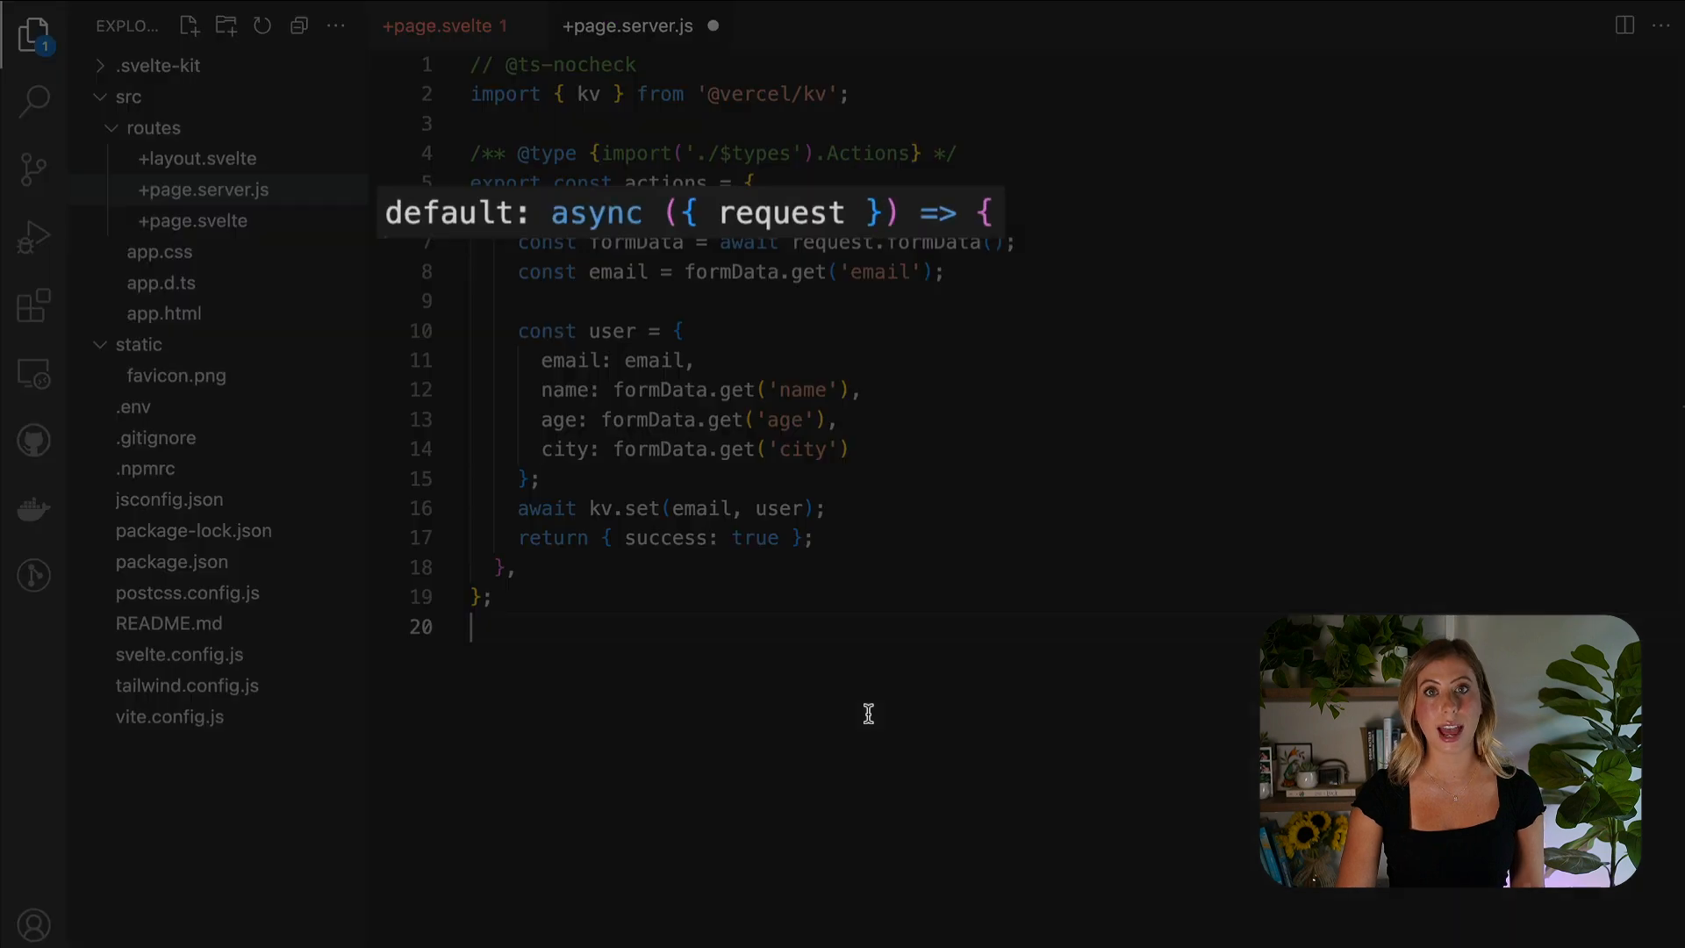
# - Rename the default action to addUser and give the register form action="?/addUser"
pyautogui.write('addUser')
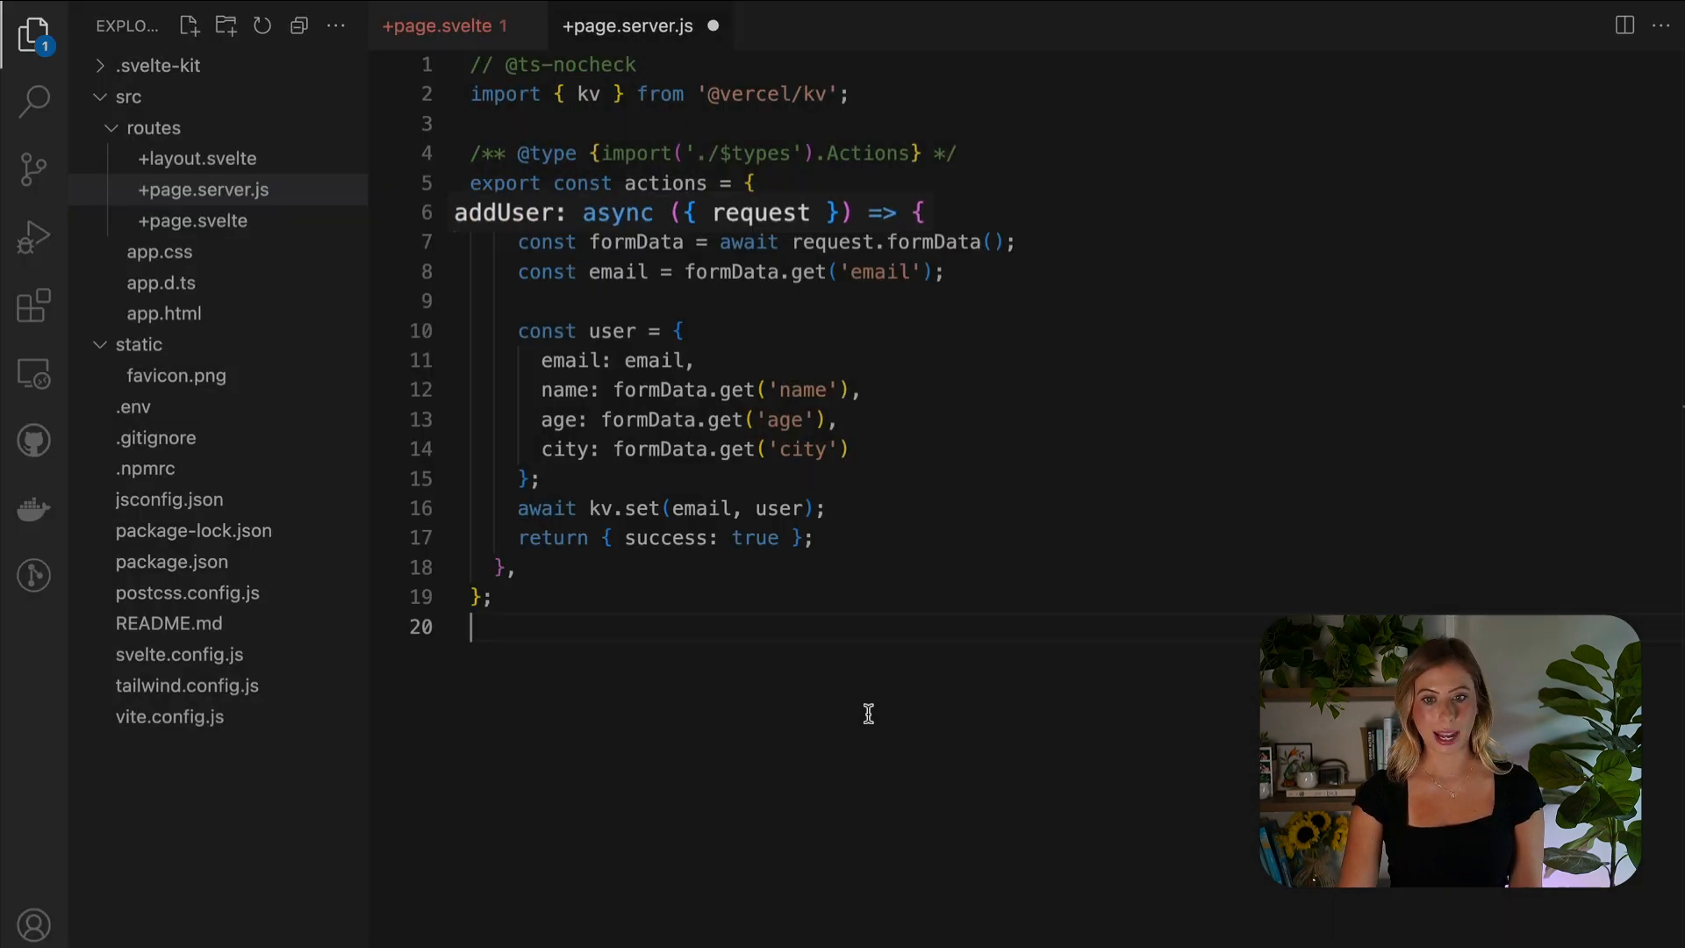
pyautogui.click(439, 26)
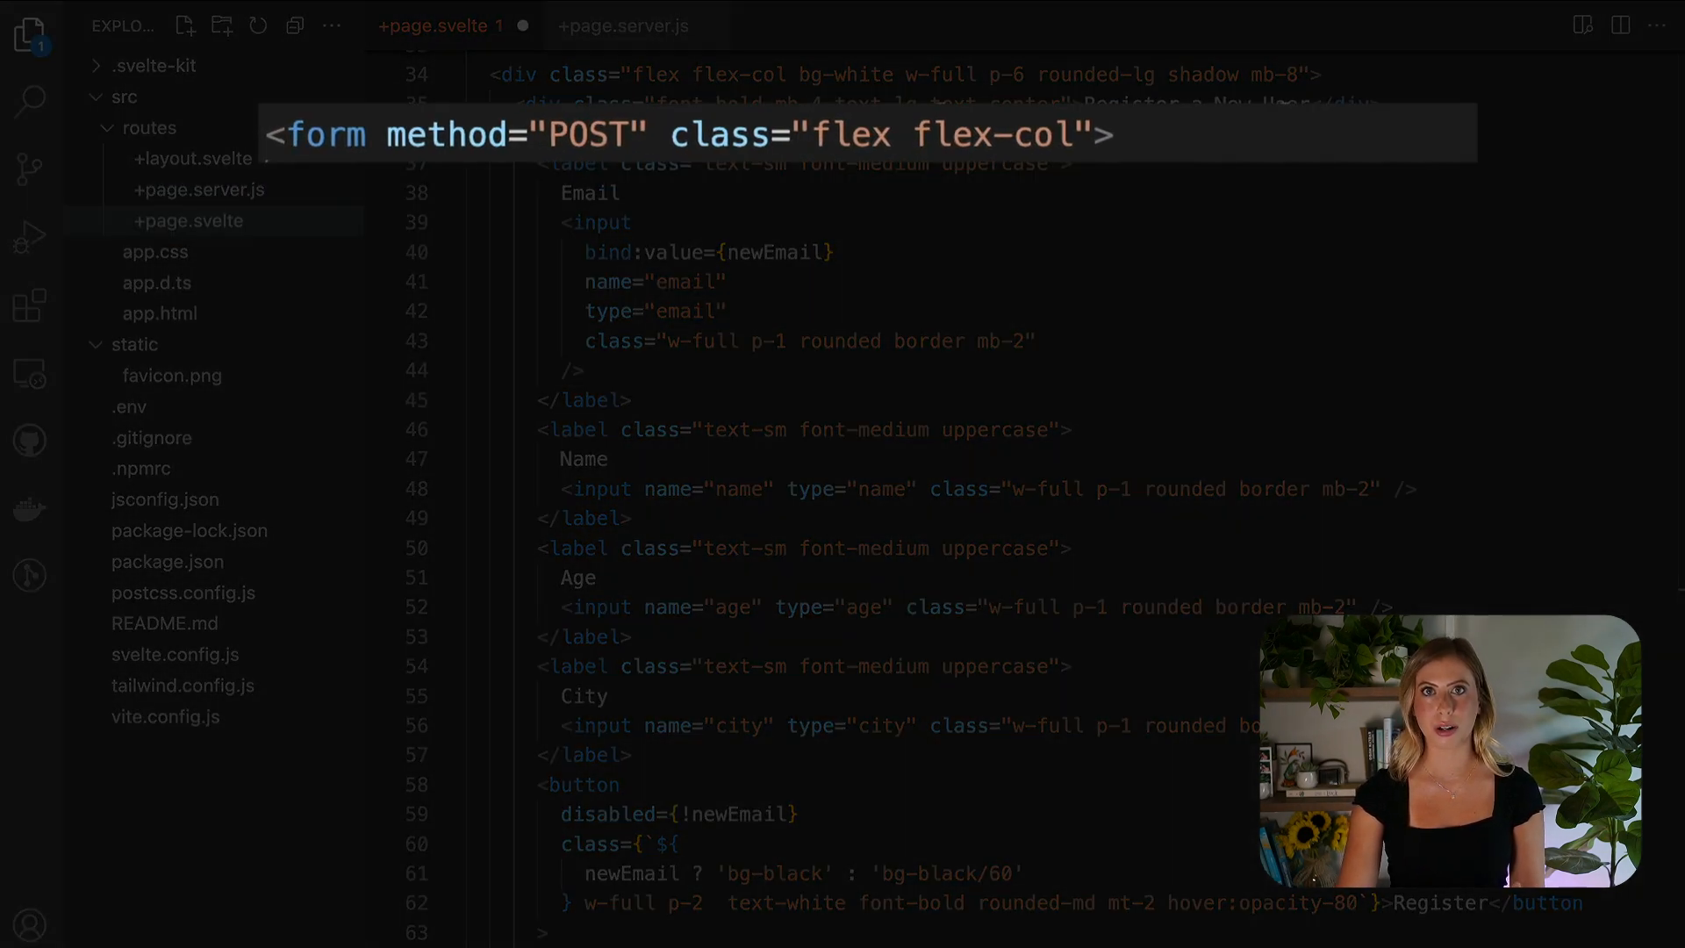
pyautogui.write('action="?/addUser"')
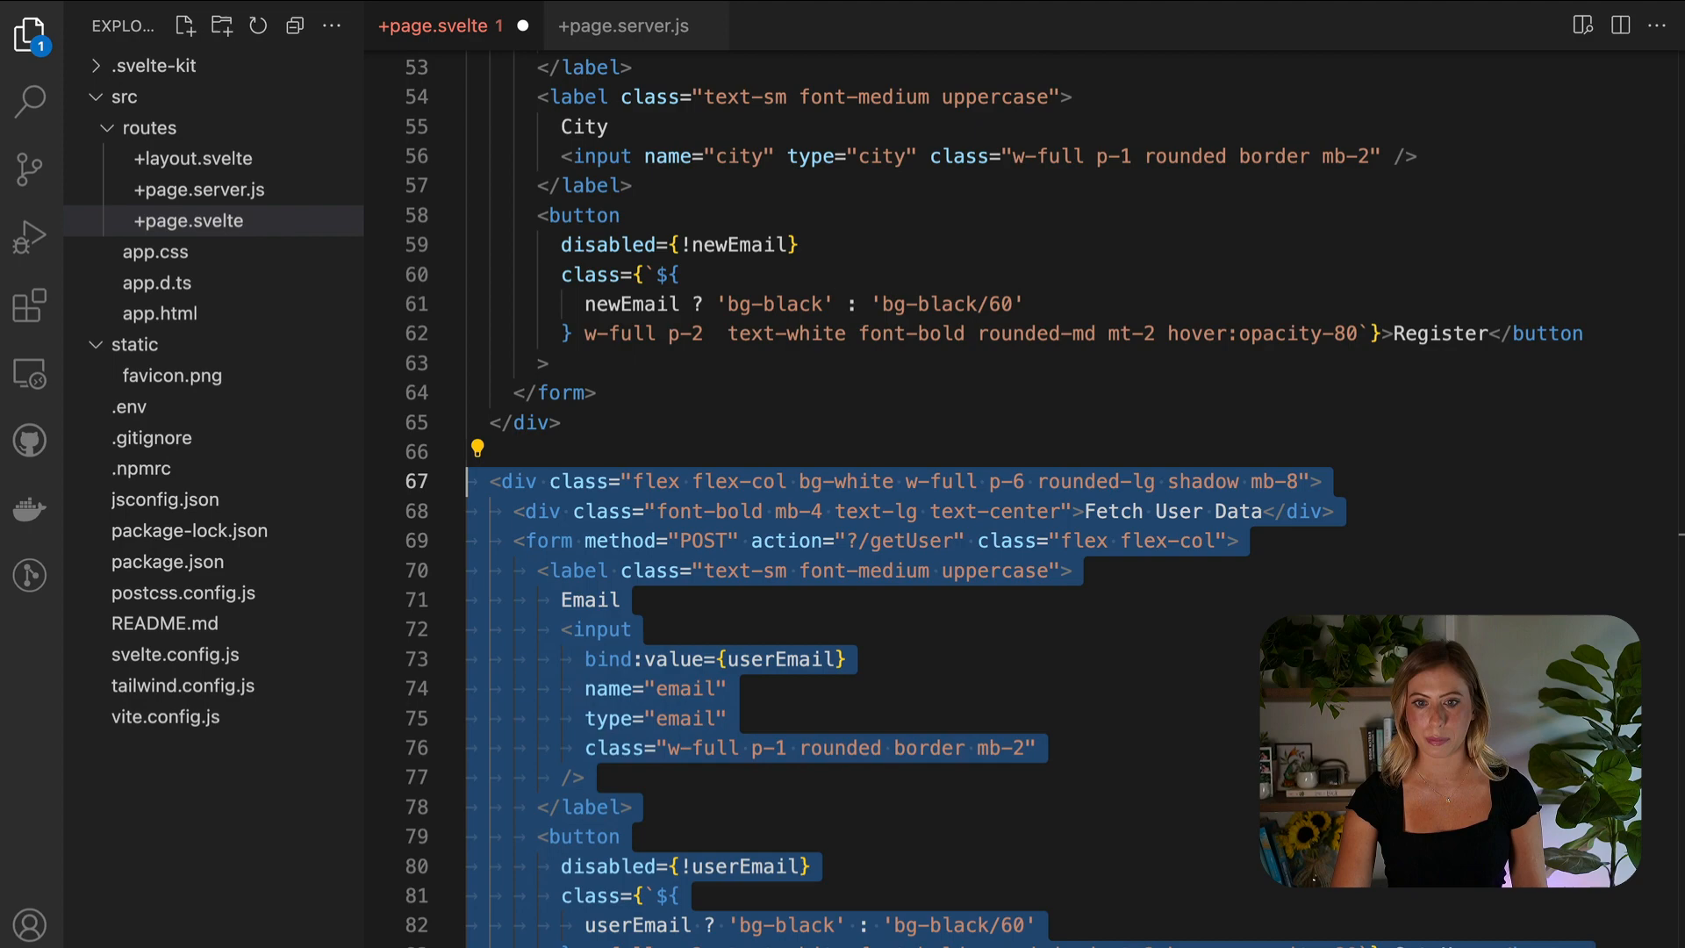
# - Review the Fetch User Data form posting to ?/getUser further down +page.svelte
pyautogui.scroll(-3)
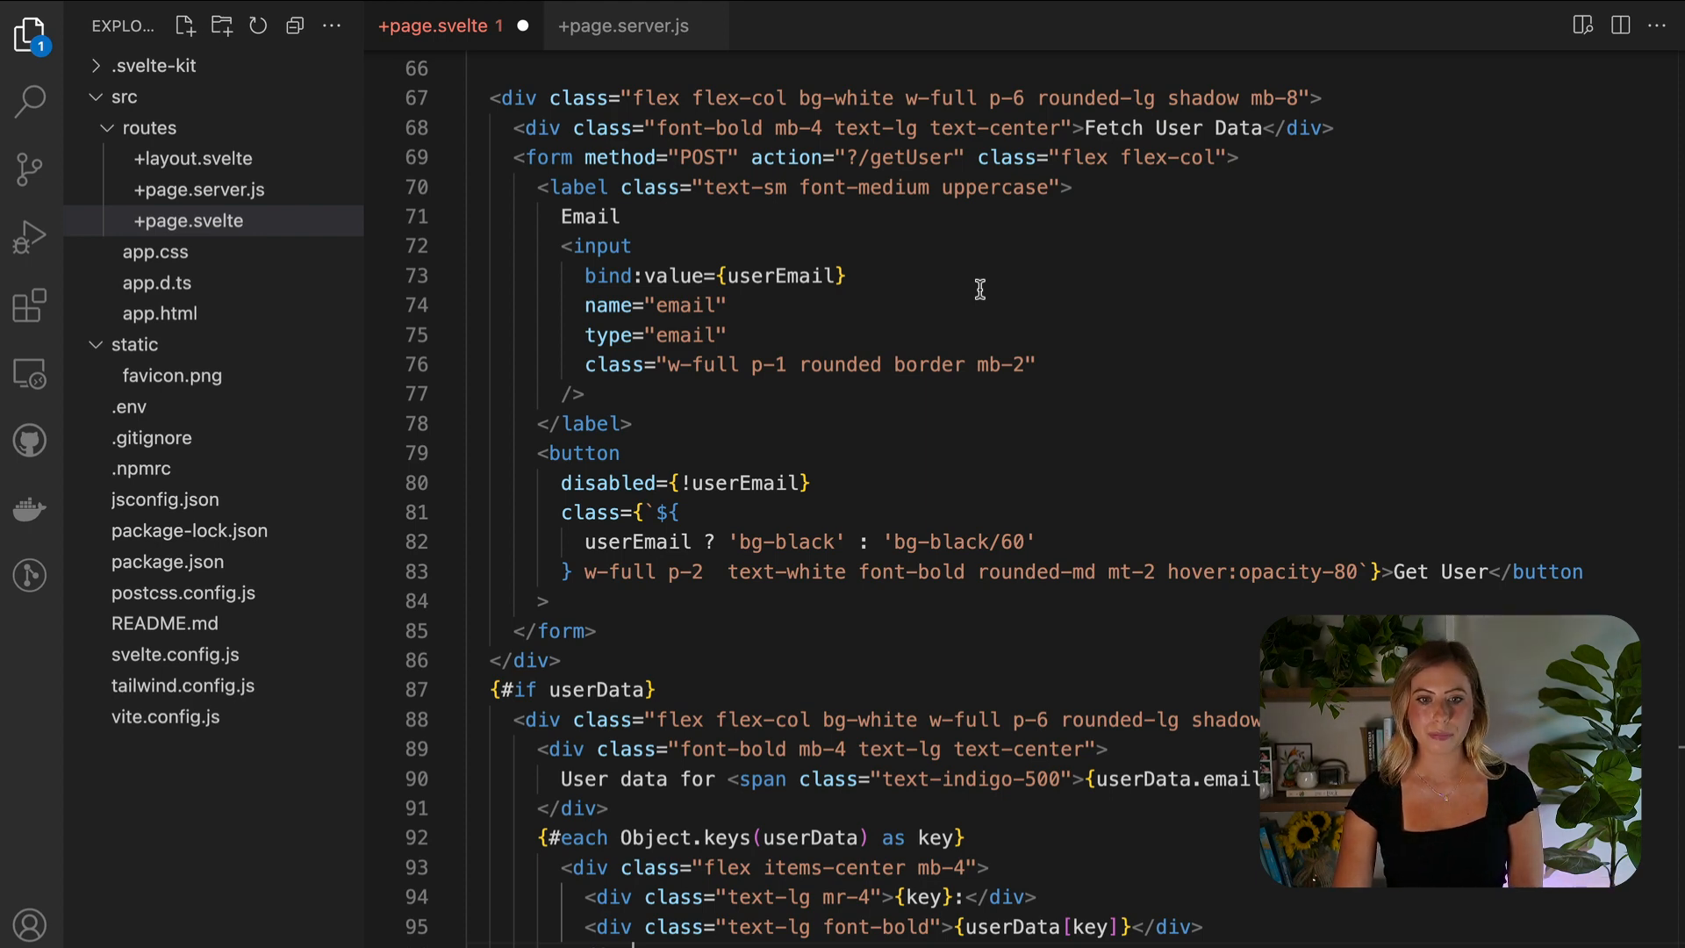
pyautogui.moveTo(855, 653)
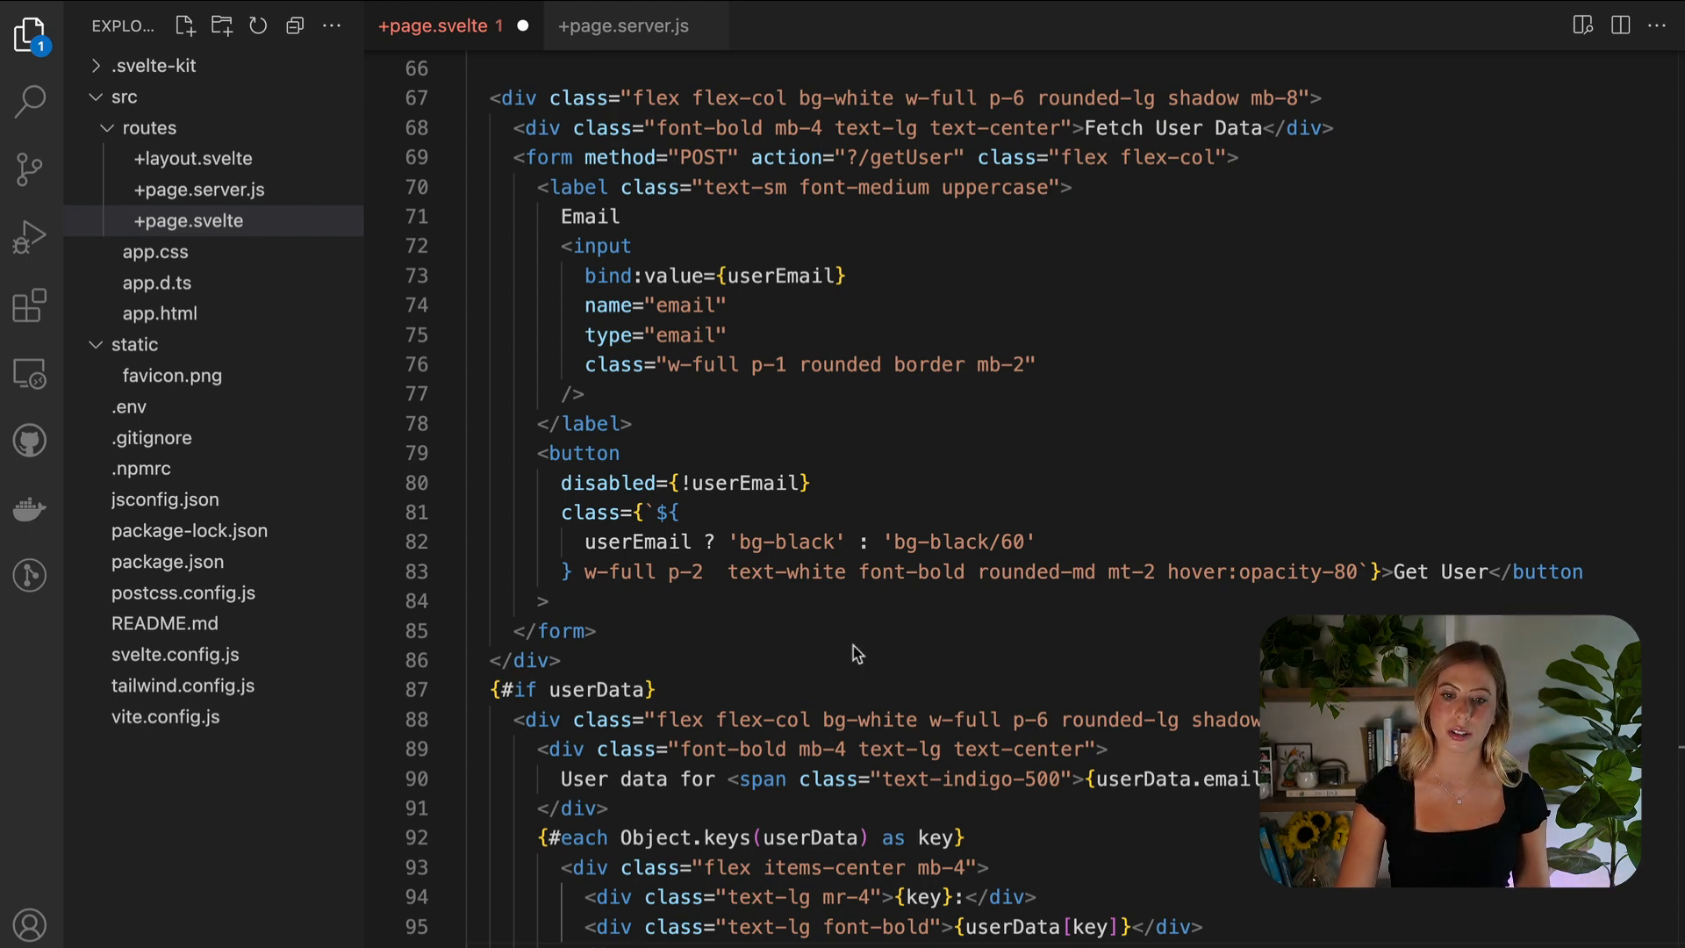
pyautogui.click(188, 221)
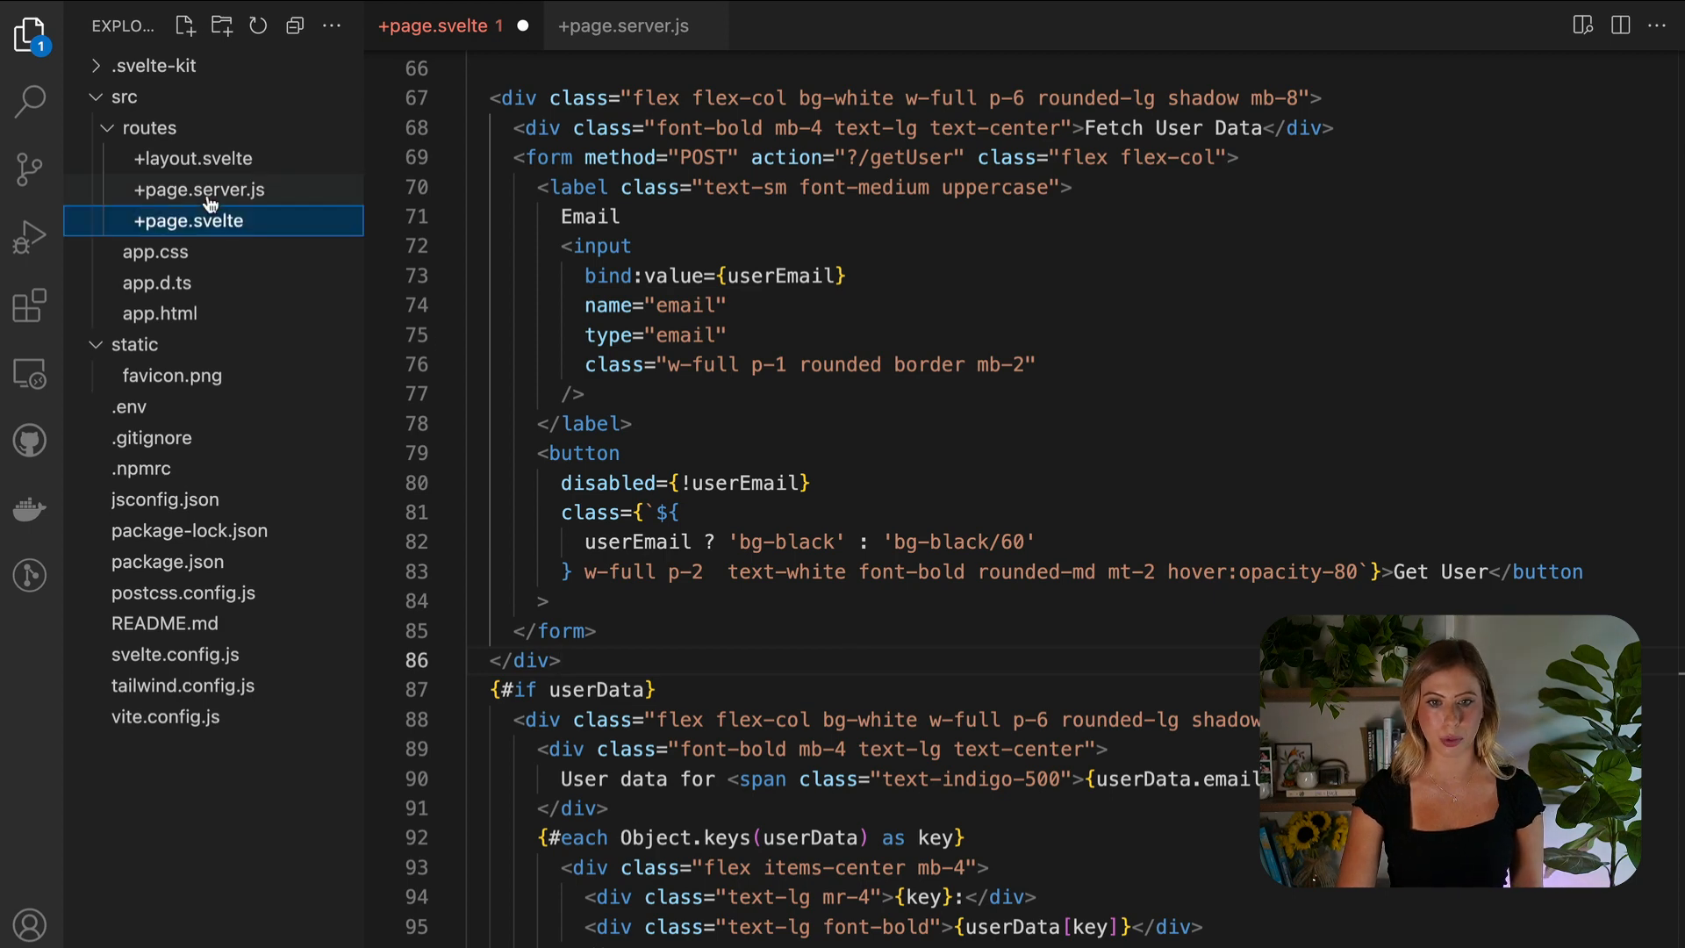
# - Switch to +page.server.js to view the form actions
pyautogui.click(623, 25)
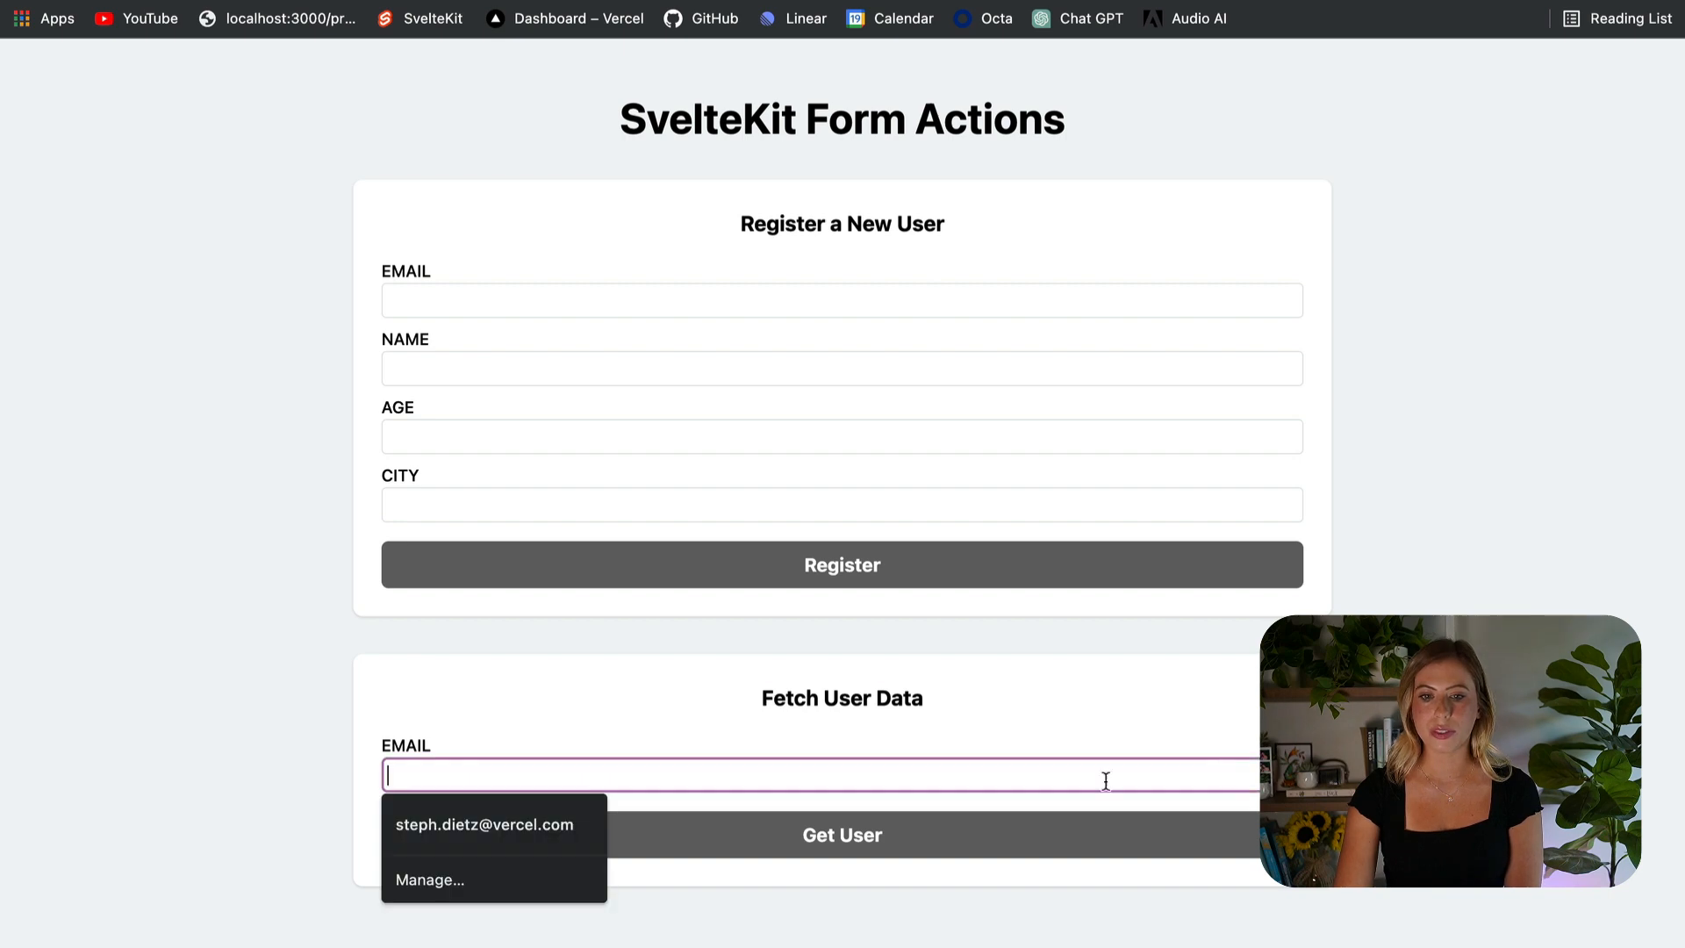
# - Fetch the autofilled email's stored data, returning age 27 and city Dallas
pyautogui.click(484, 825)
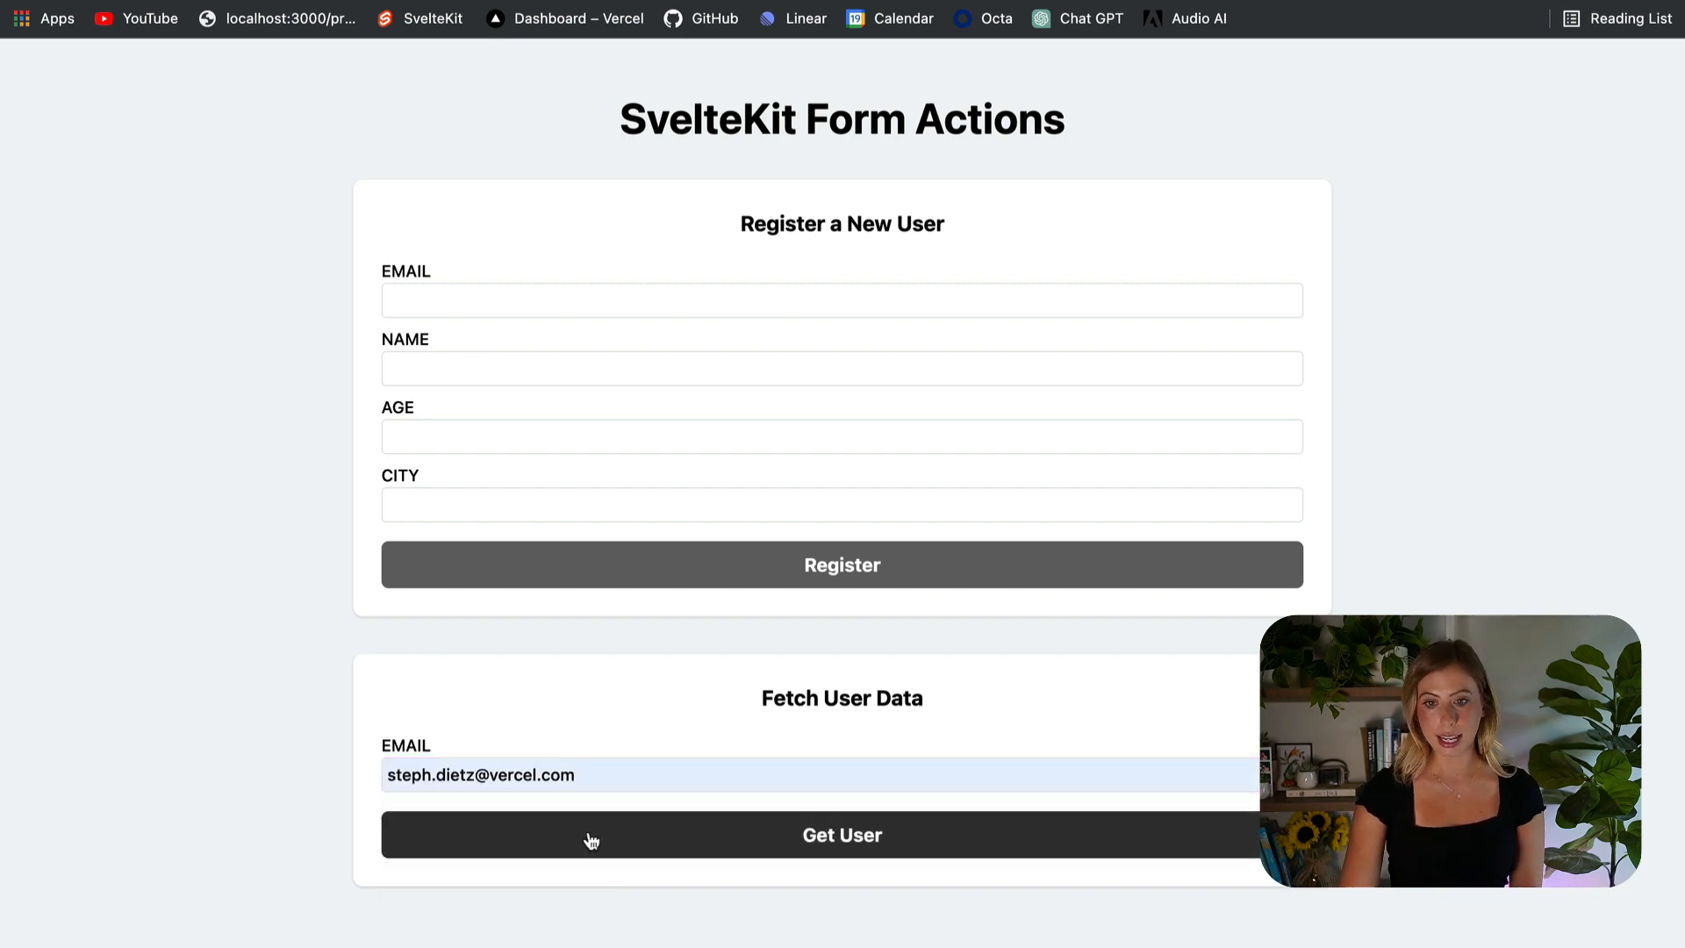
pyautogui.click(841, 835)
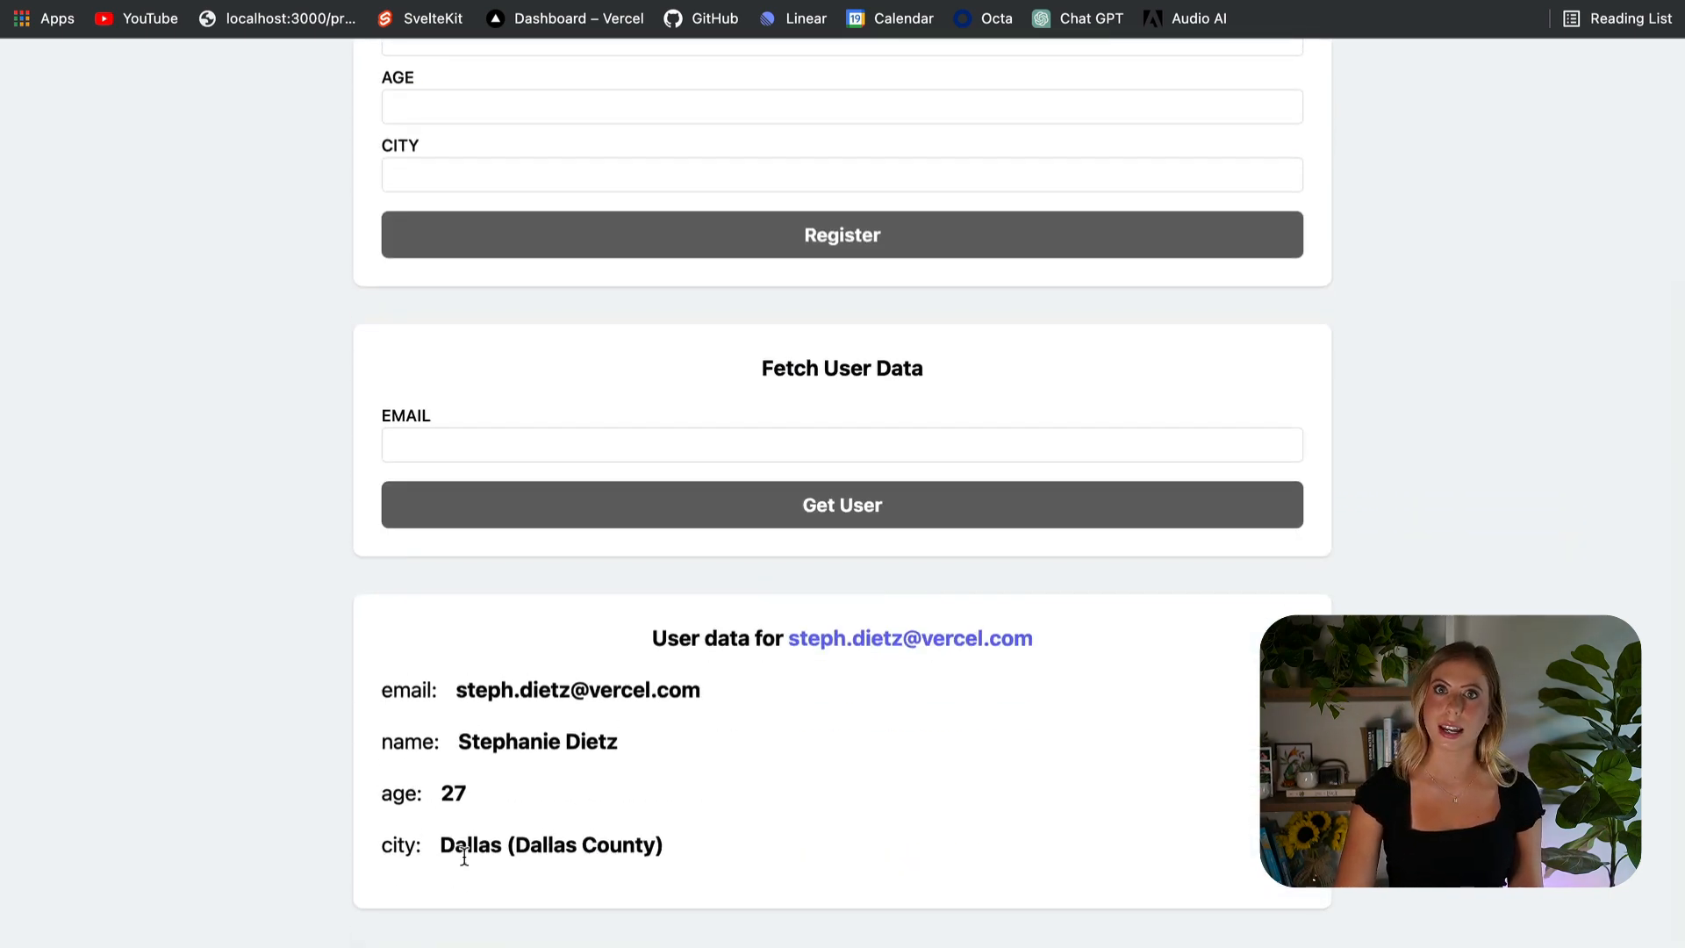